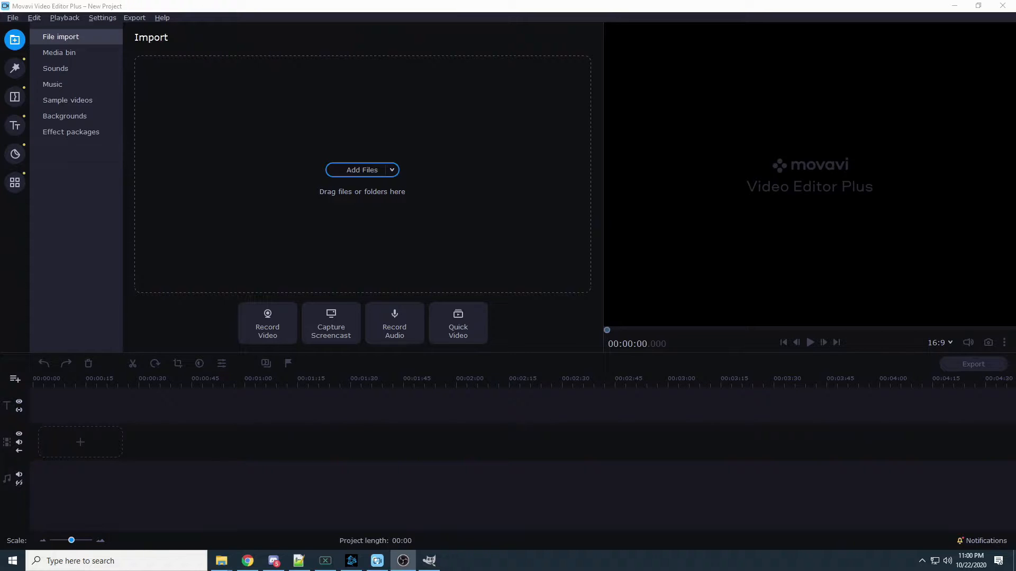
mouse_move(609, 165)
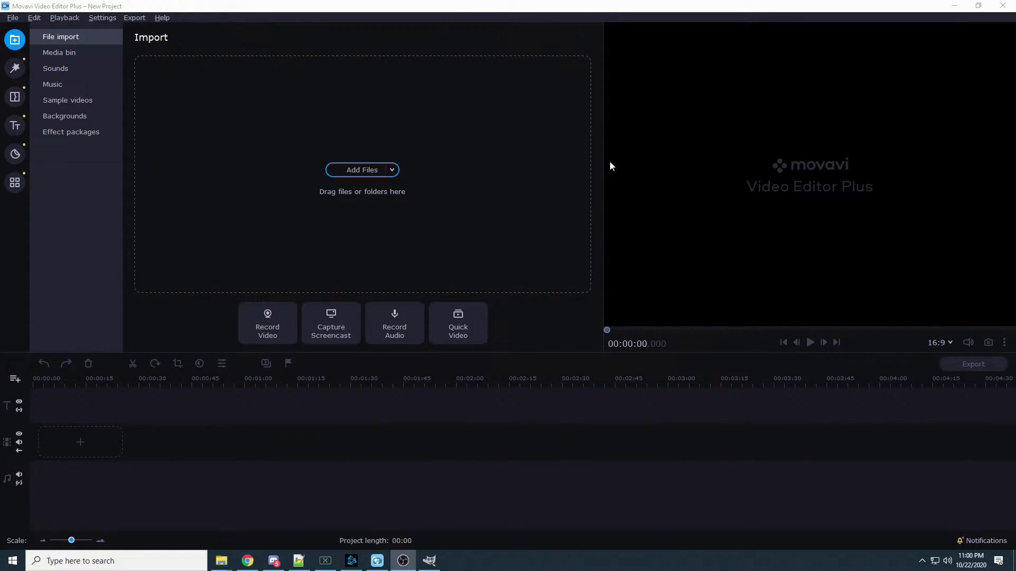
mouse_move(422, 369)
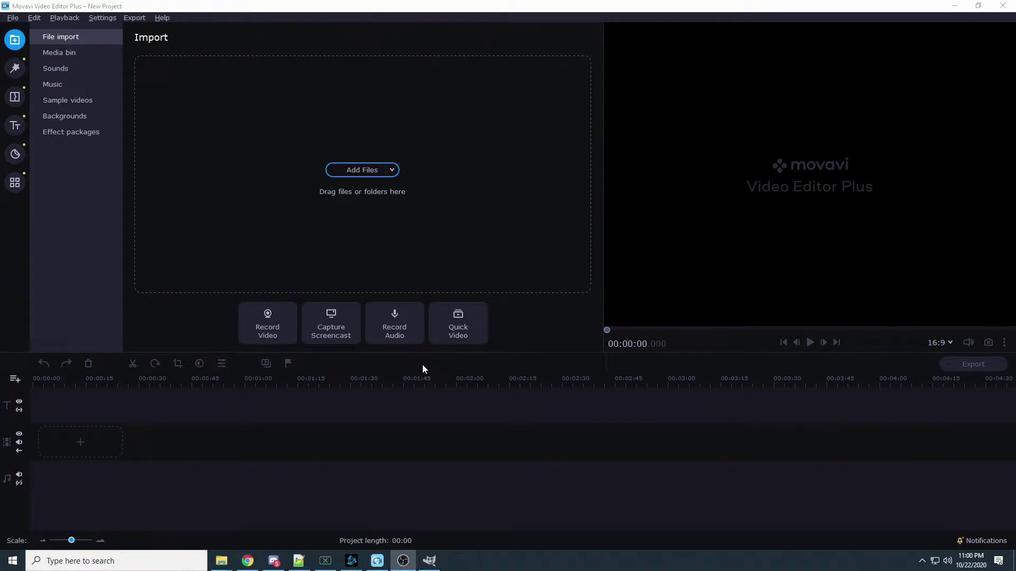
mouse_move(571, 400)
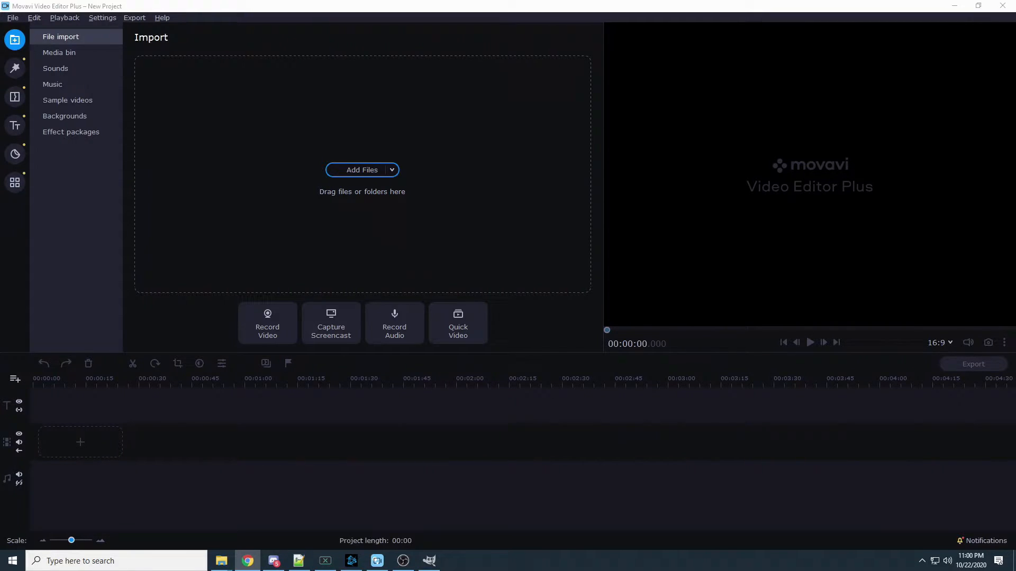
mouse_move(911, 459)
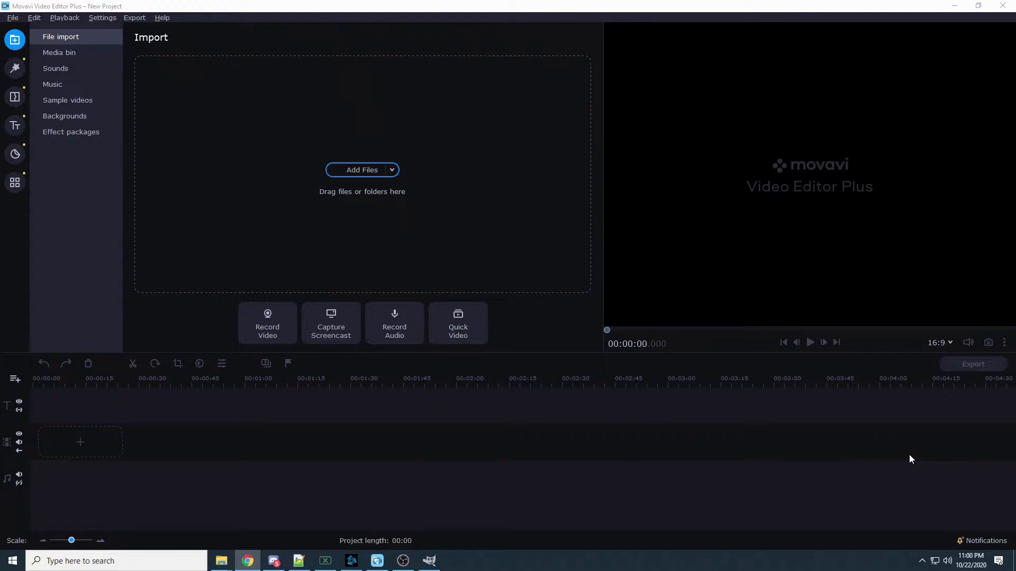
mouse_move(884, 379)
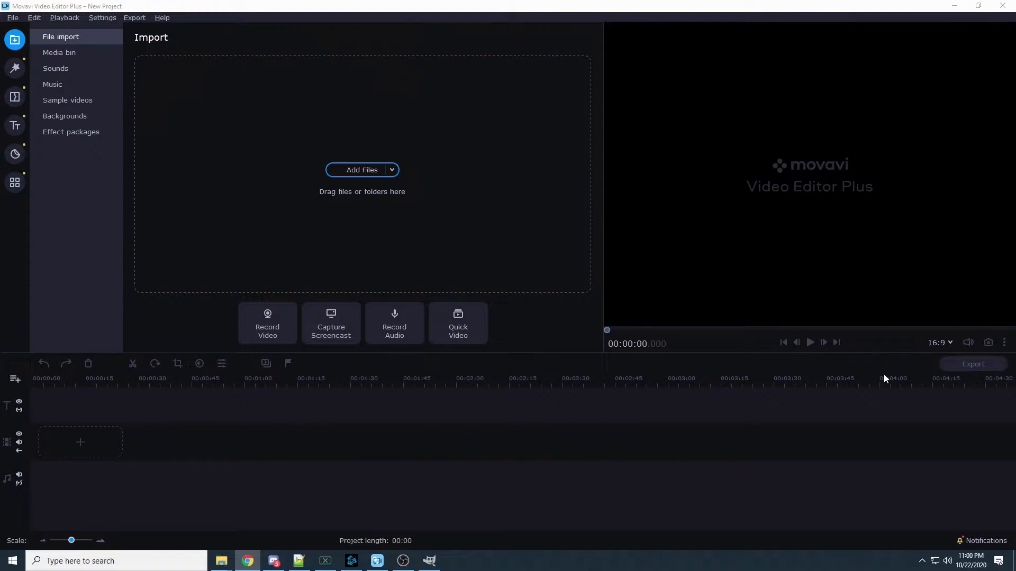
- Launch GIMP from the taskbar over the open Movavi project
click(59, 52)
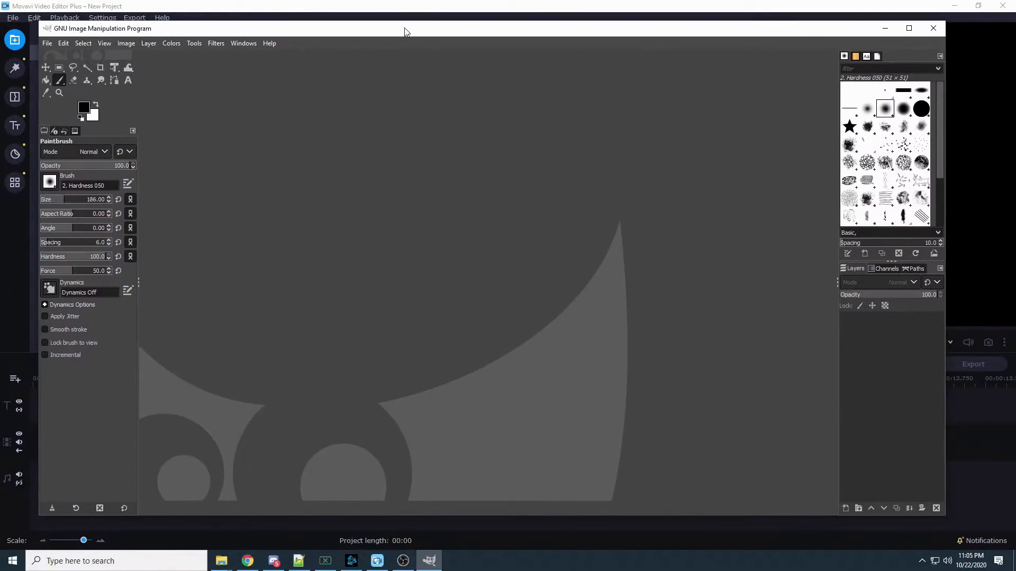
- Create a new 1920×1080 image filled with Transparency in a maximized GIMP window
click(908, 28)
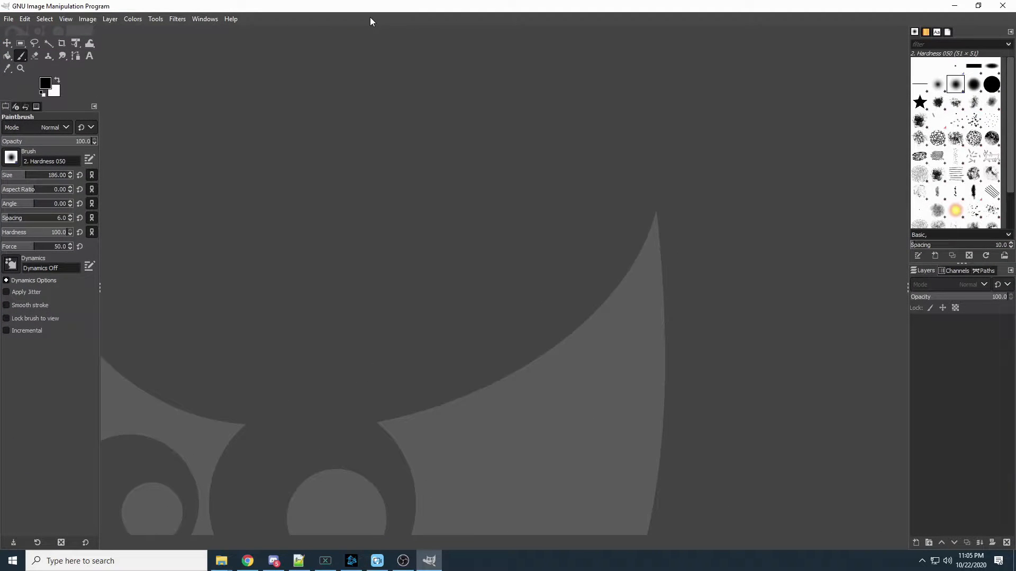
mouse_move(259, 121)
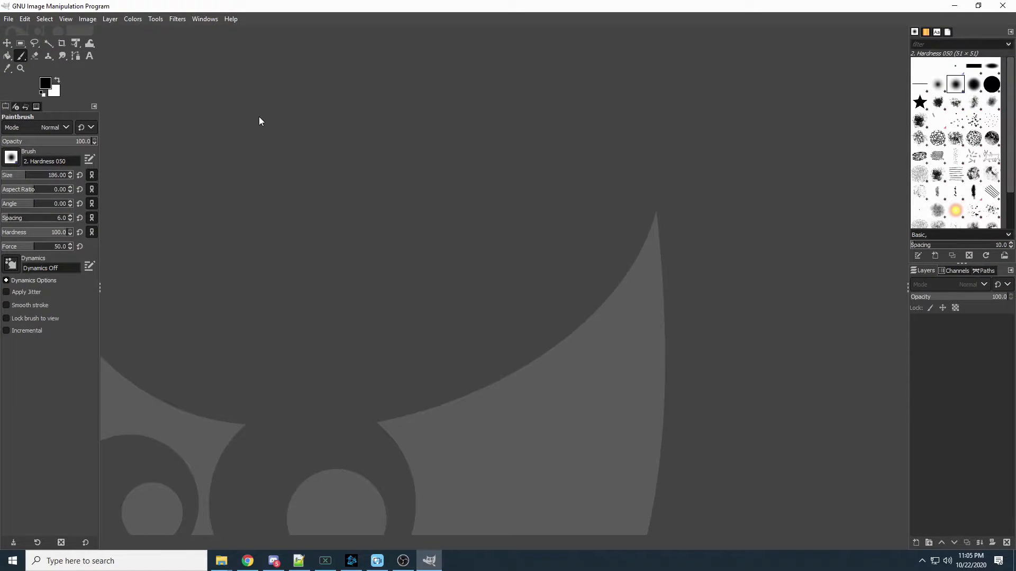
mouse_move(199, 78)
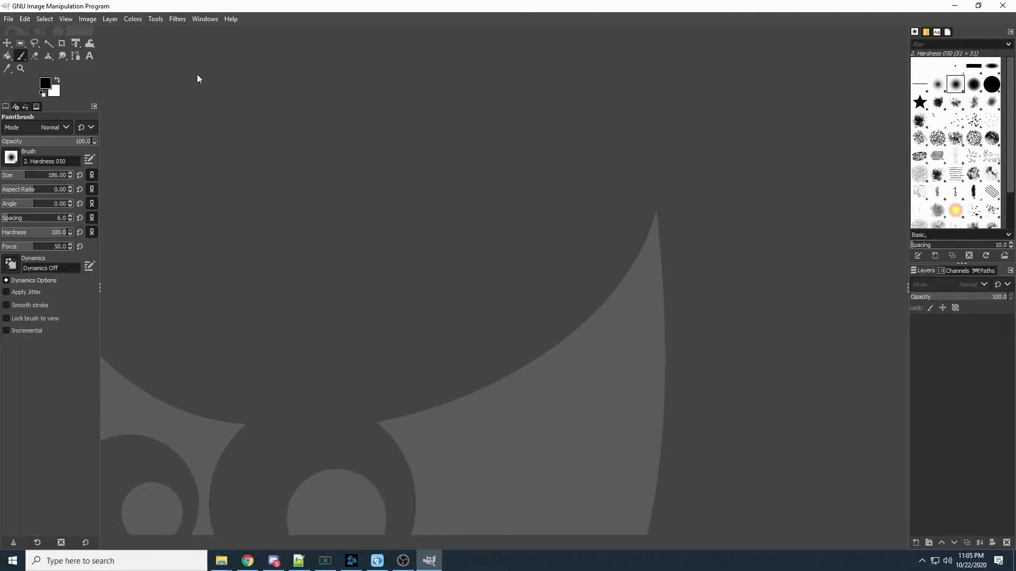
click(8, 18)
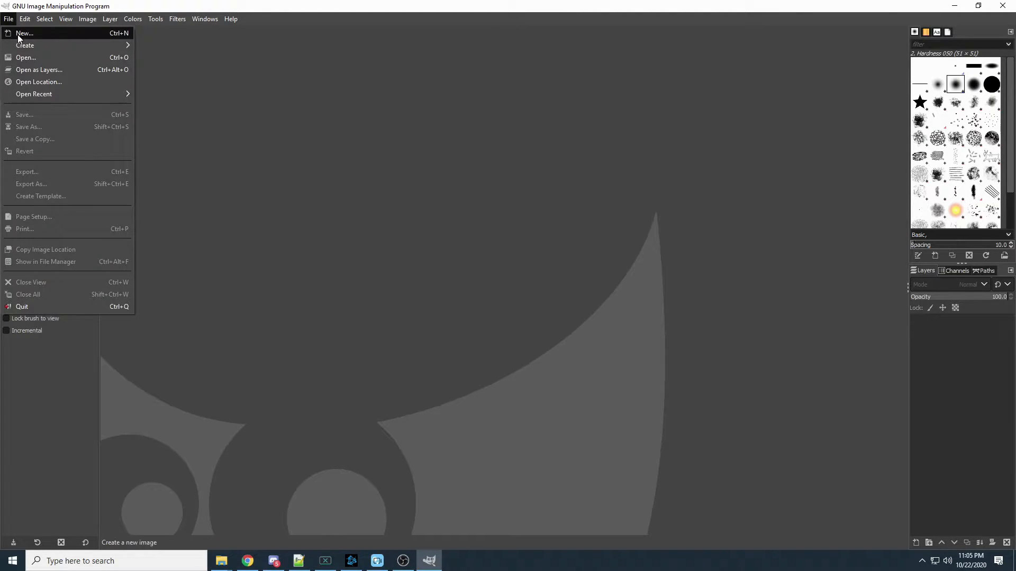
click(24, 32)
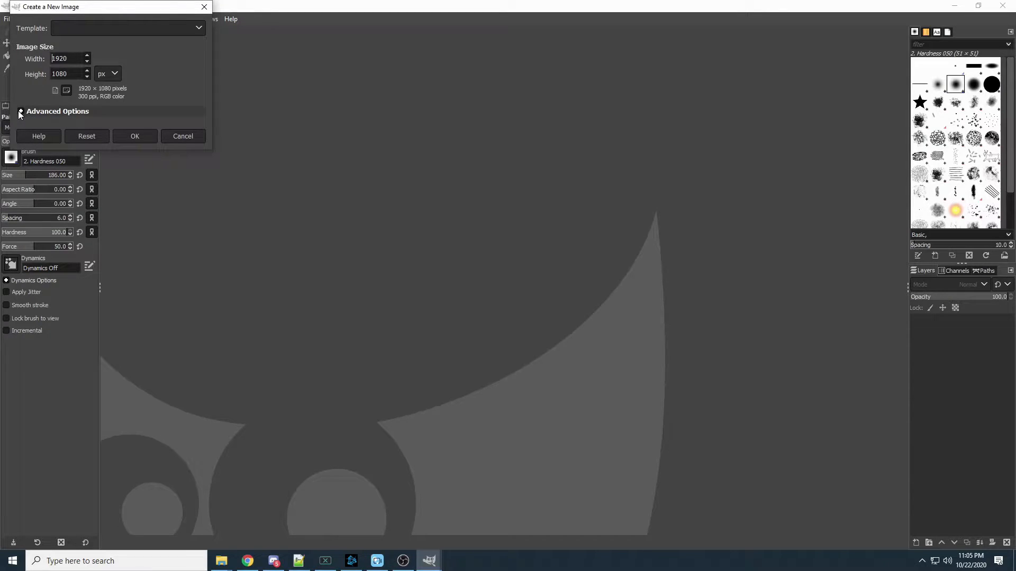
click(20, 111)
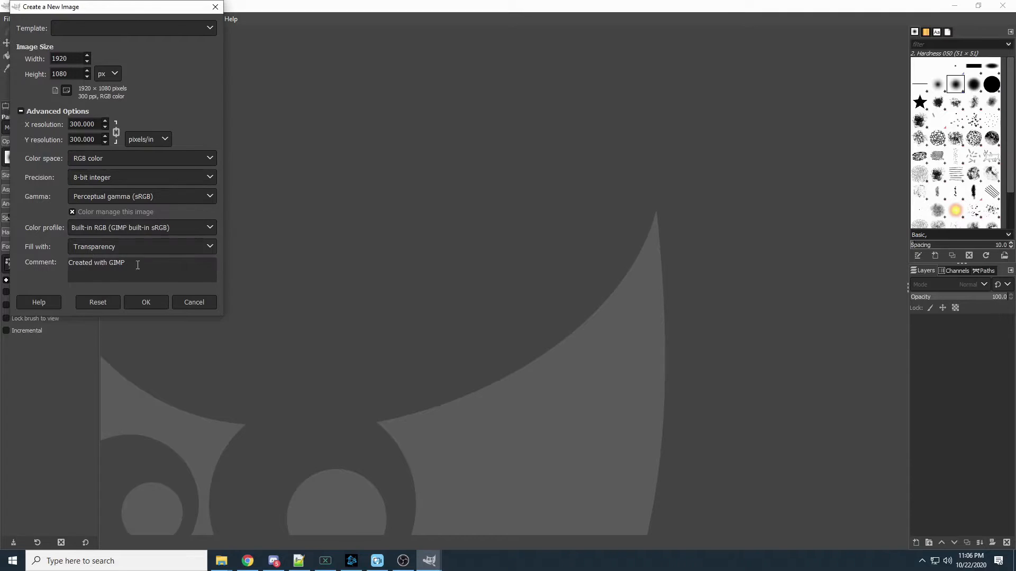
click(146, 302)
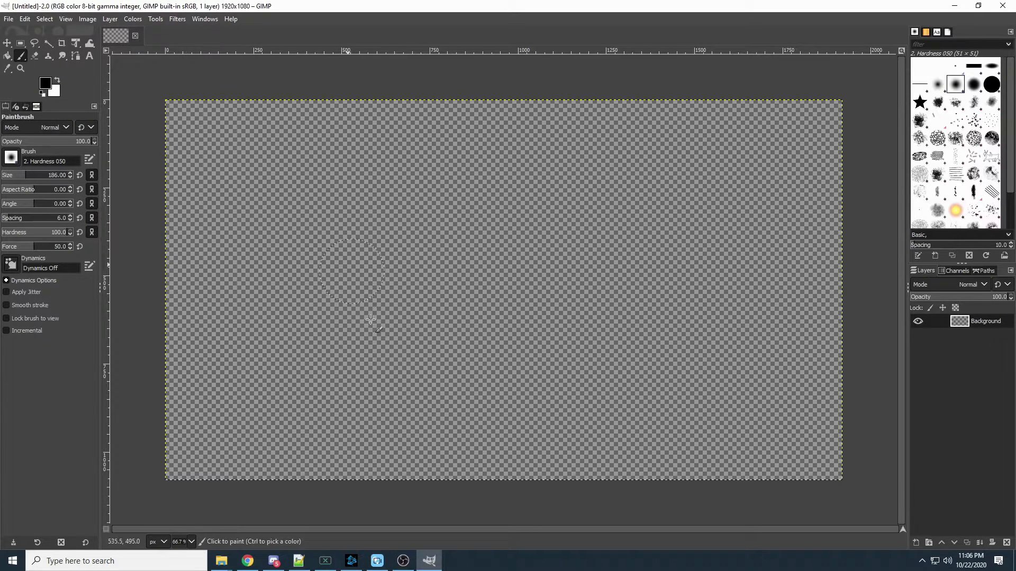
mouse_move(21, 57)
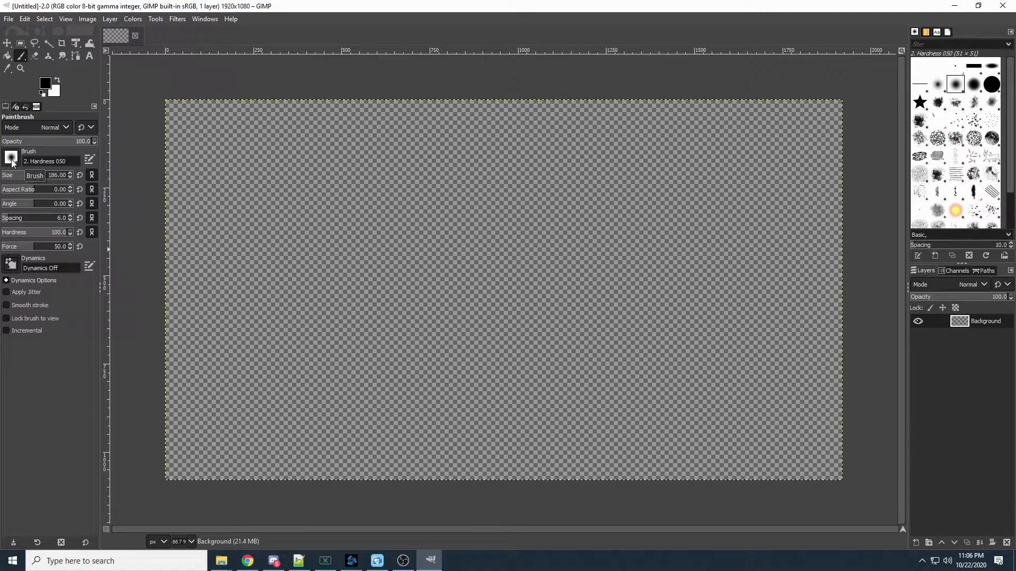
- Paint a soft black arc down the left side and bucket-fill everything right of it black
click(12, 161)
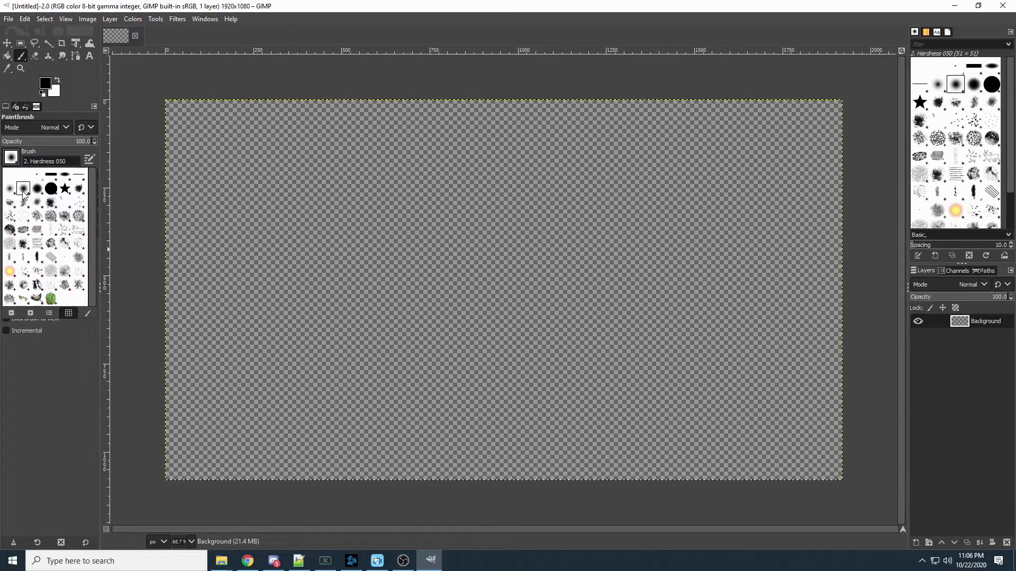
click(11, 156)
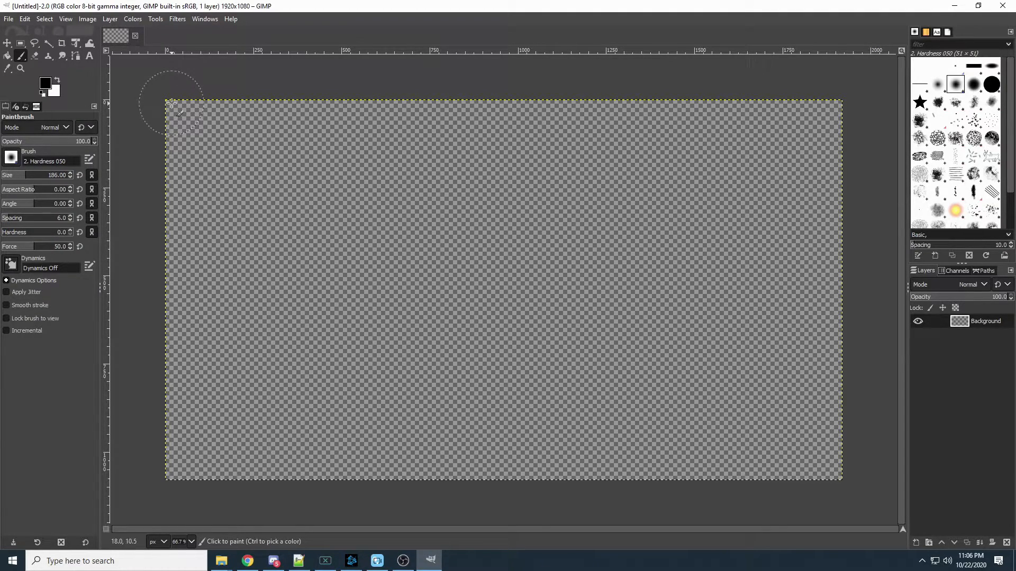
mouse_move(285, 231)
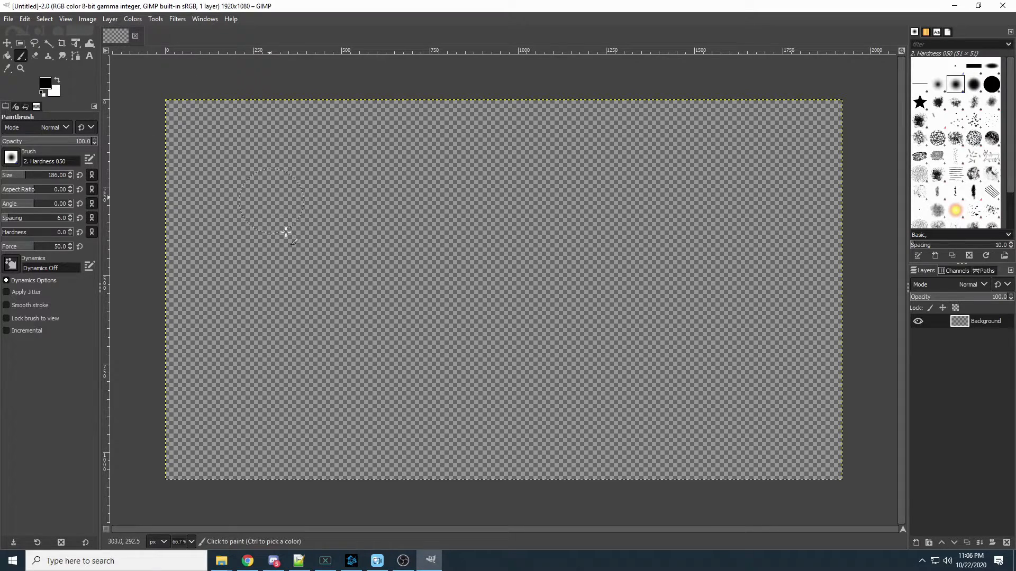
mouse_move(168, 101)
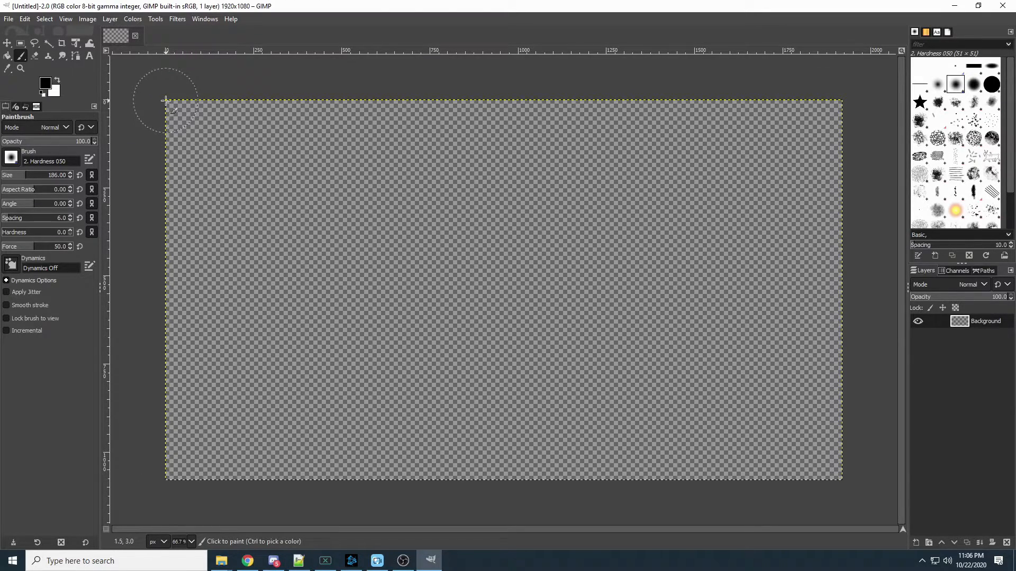
drag(167, 101, 249, 175)
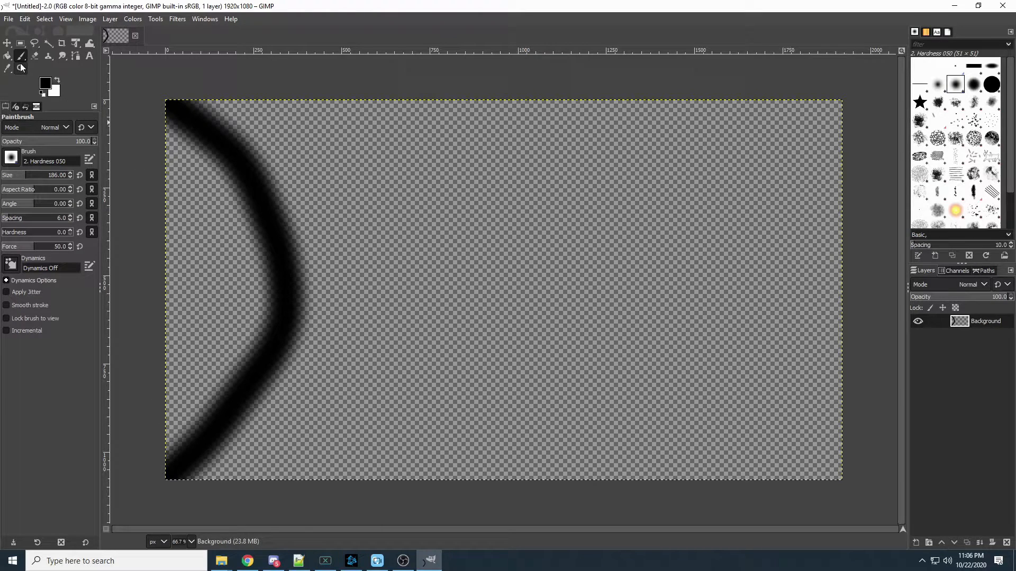
click(498, 194)
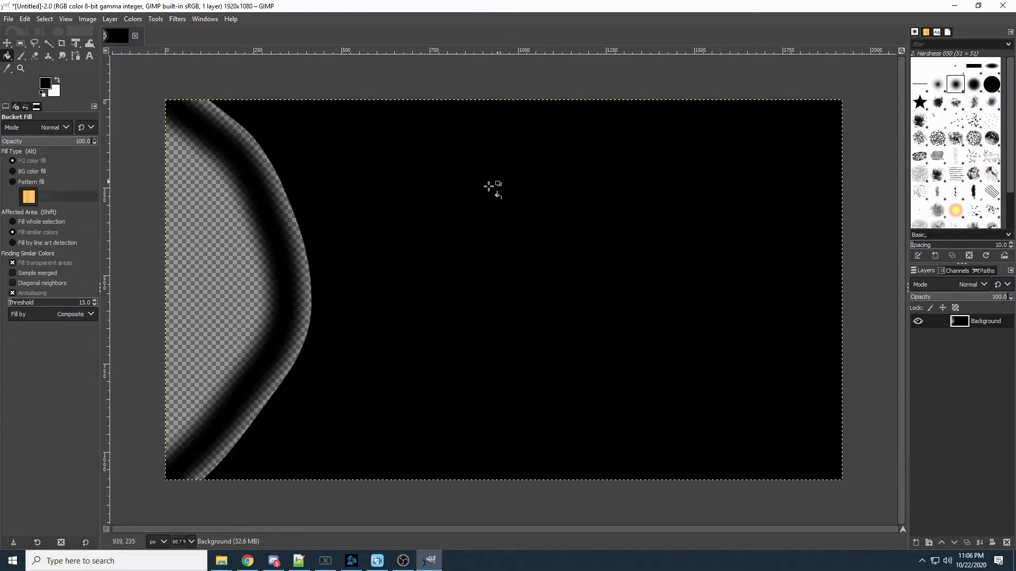
click(21, 56)
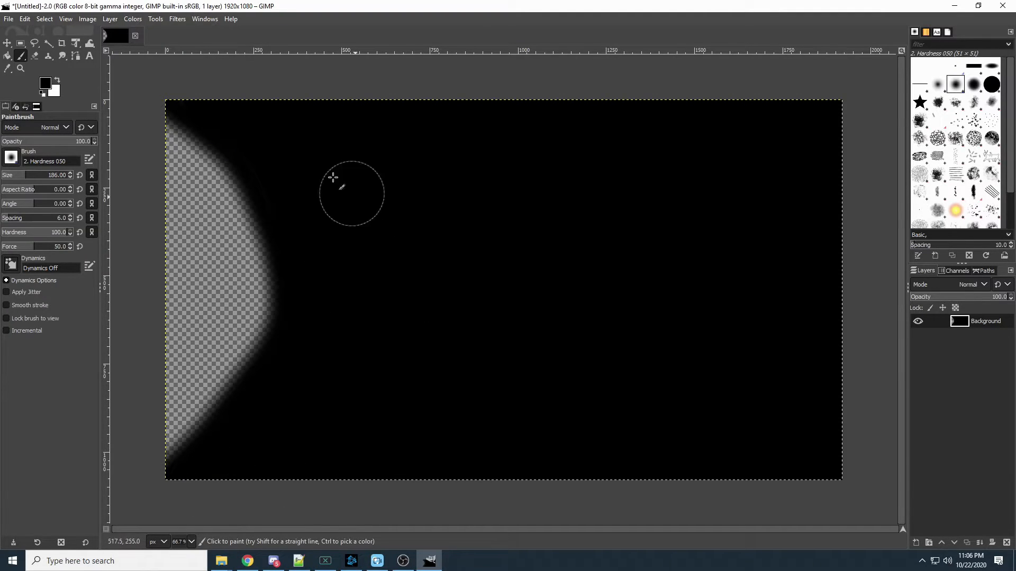
mouse_move(516, 427)
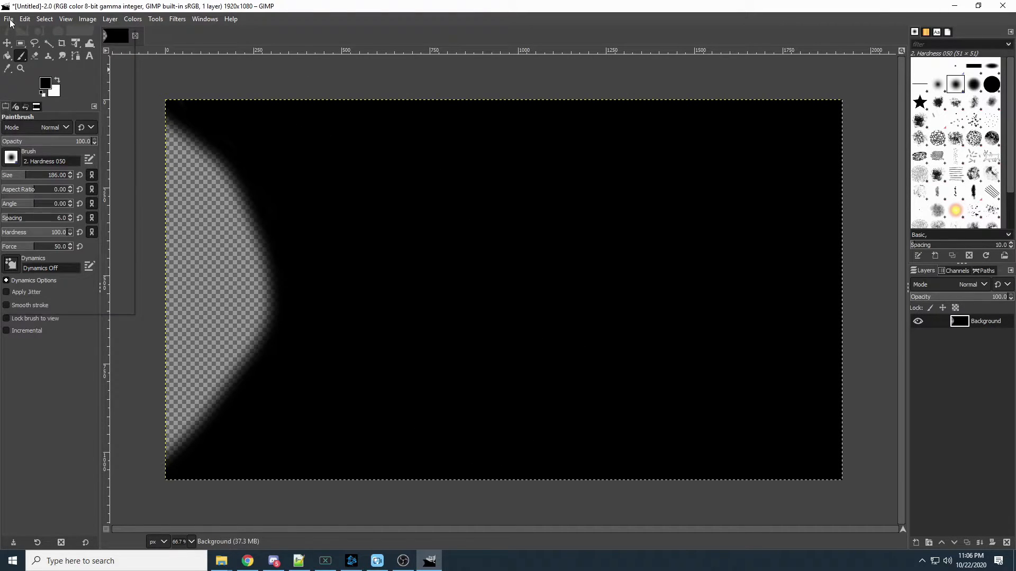
- Export the image to the Desktop as spray.png and return to Movavi
click(9, 18)
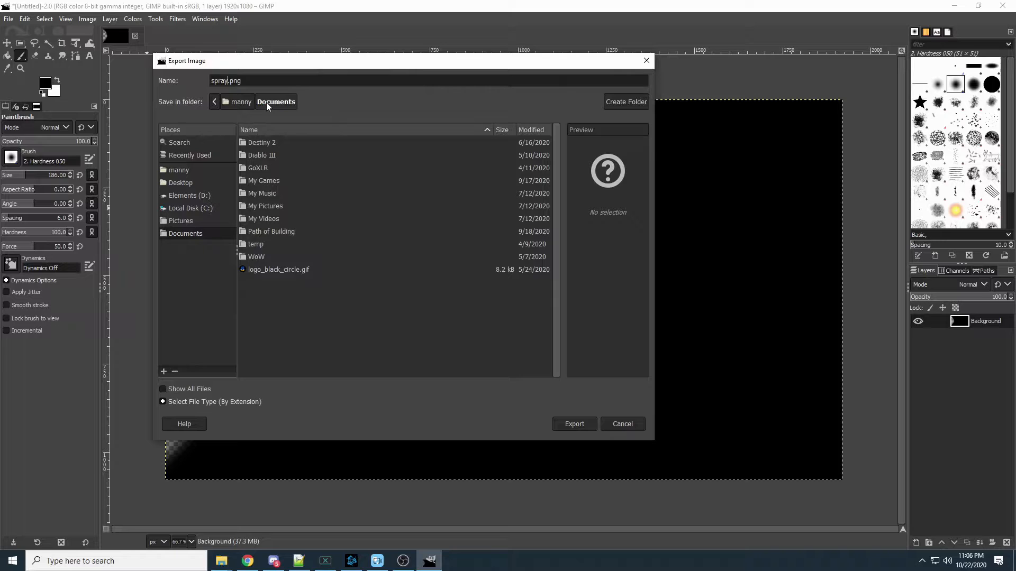
click(180, 182)
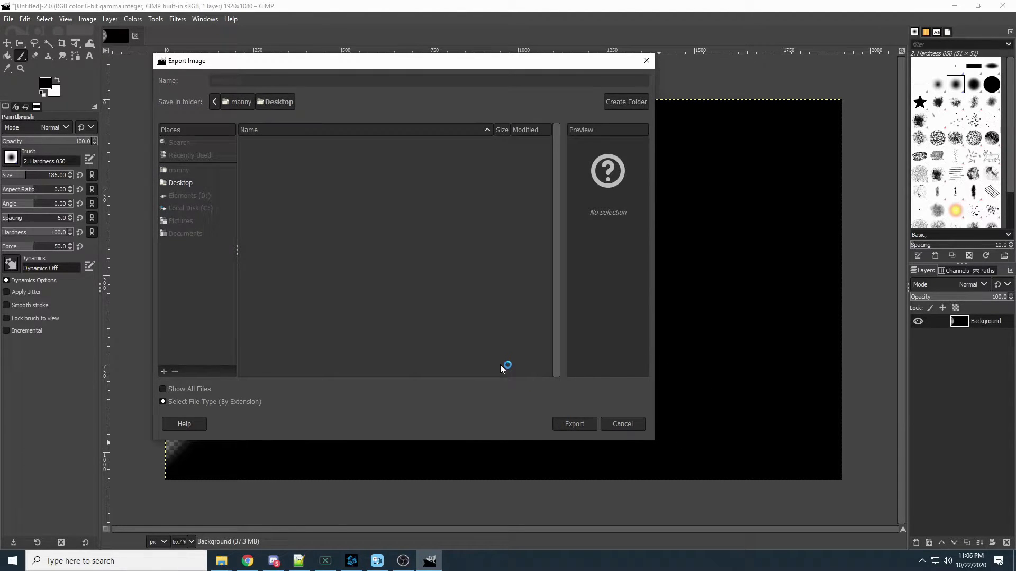
click(572, 424)
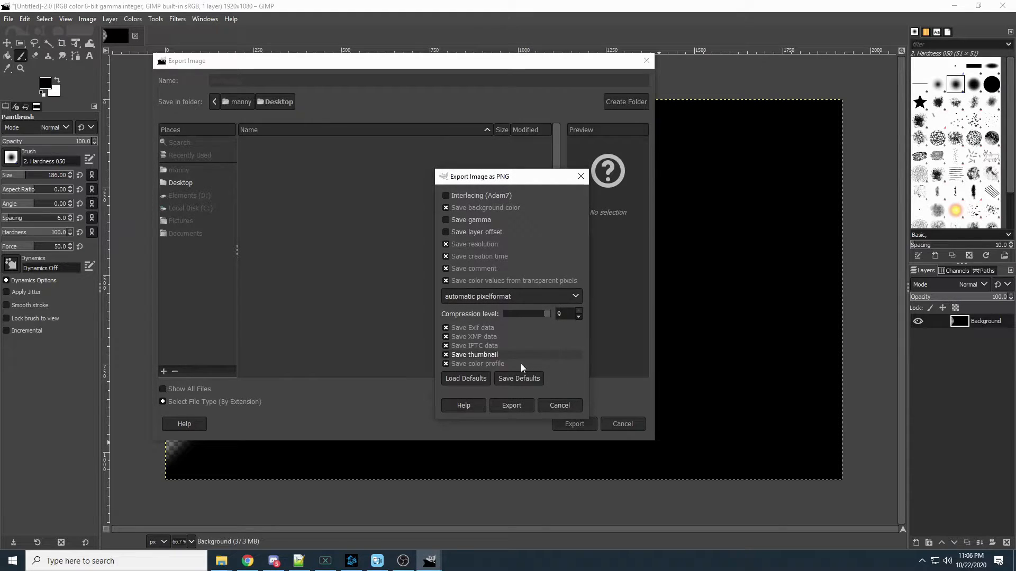
click(511, 404)
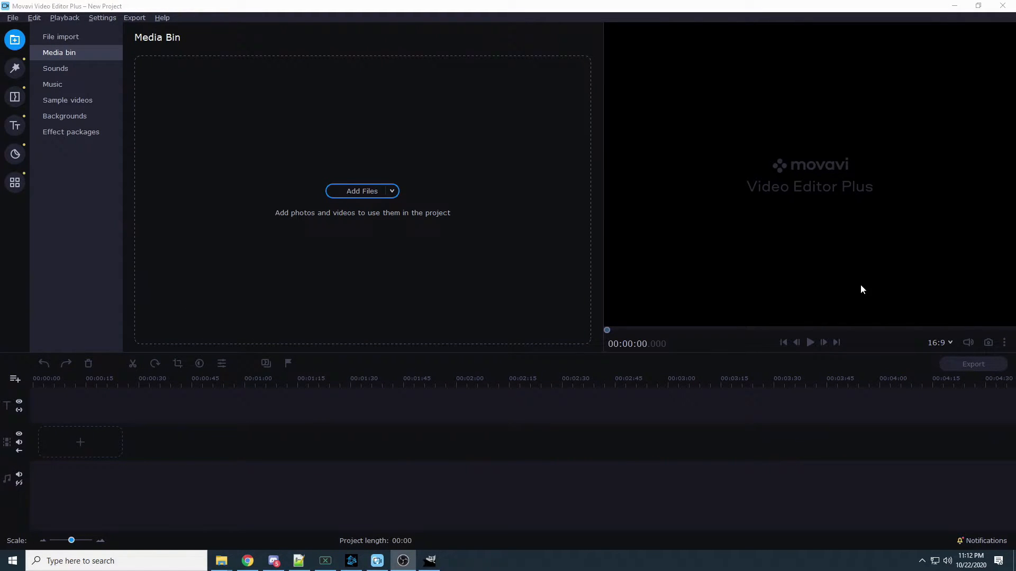
mouse_move(11, 17)
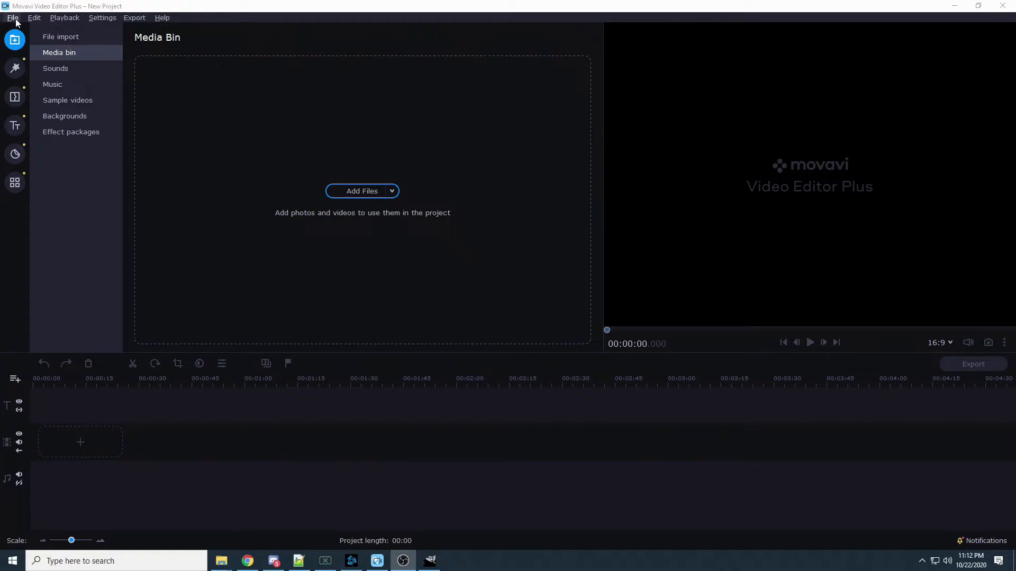
mouse_move(59, 52)
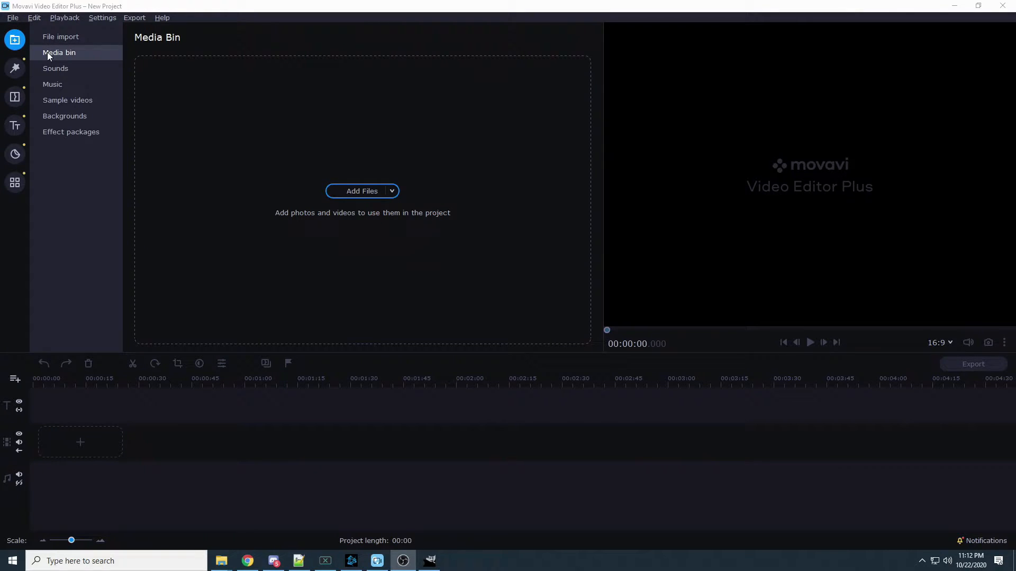
- Import all three files from Desktop > assets: mannyocrity_transparent.png, sprayPaint.m4a and sprayPaint.png
click(361, 191)
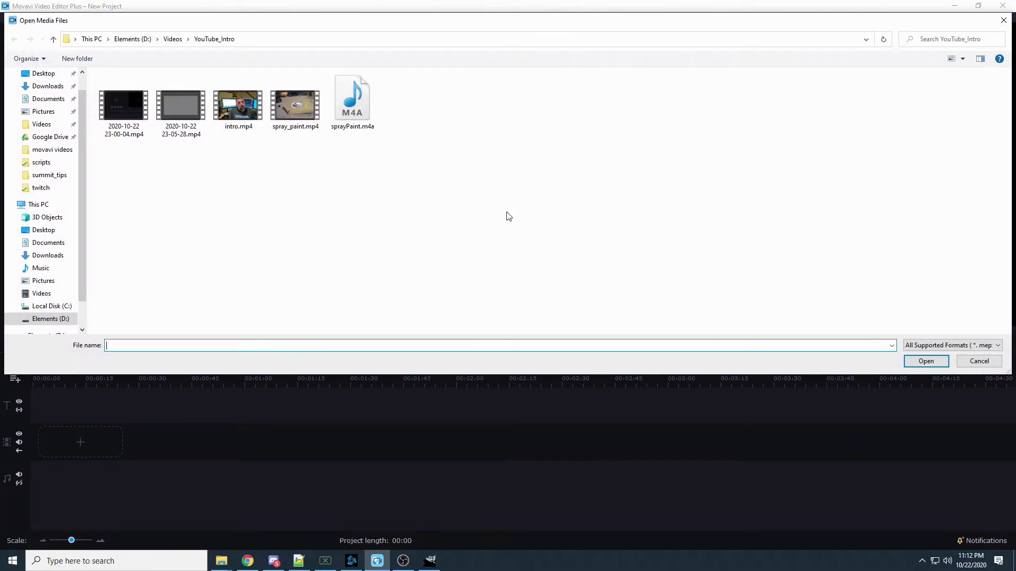
click(43, 73)
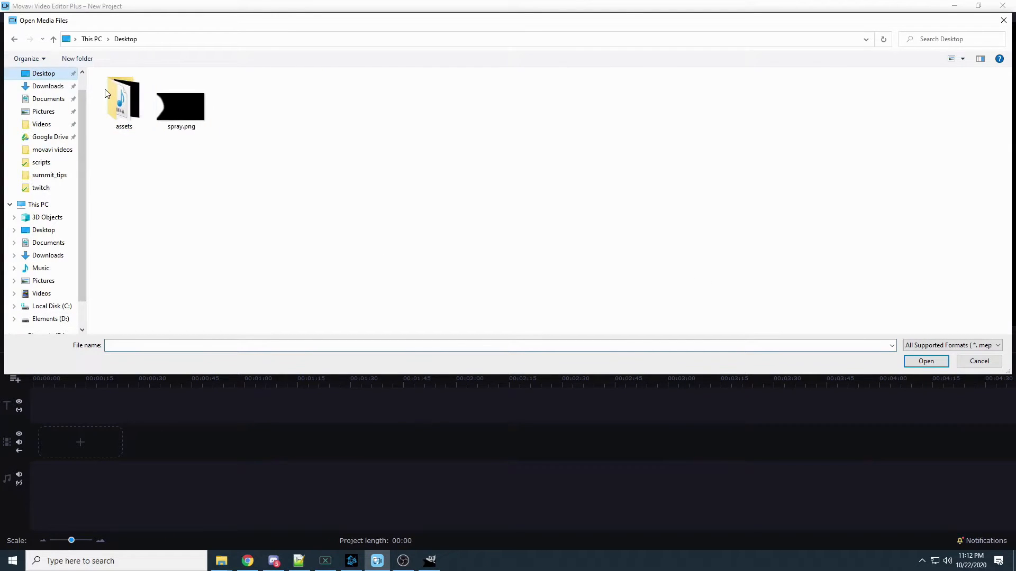
double_click(123, 97)
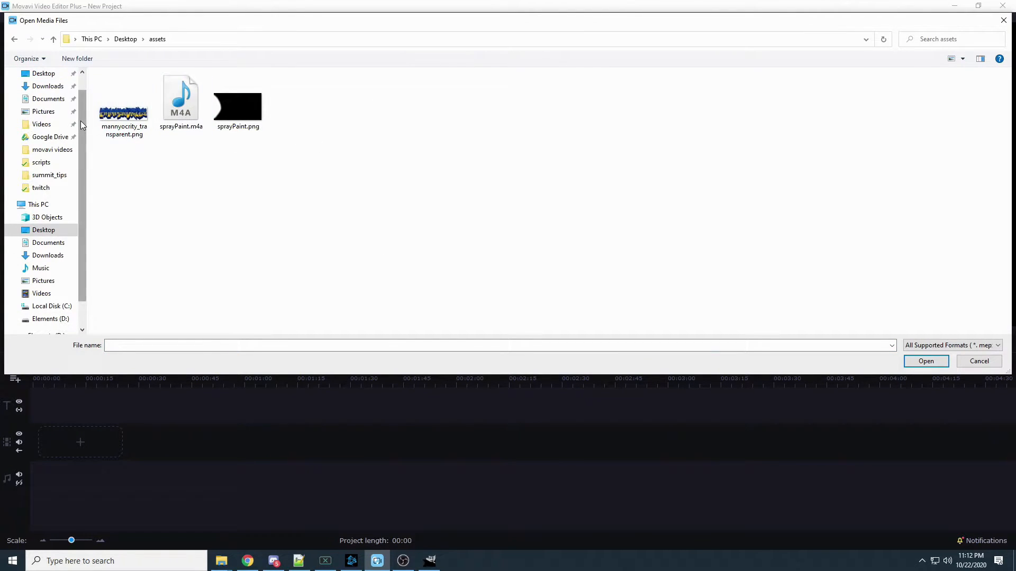
key(ctrl+a)
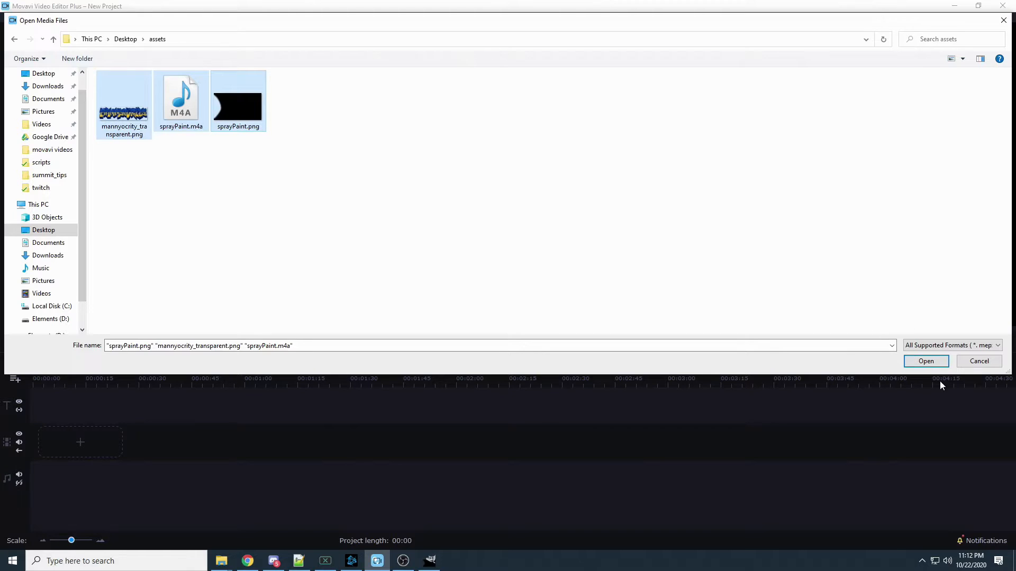
click(925, 361)
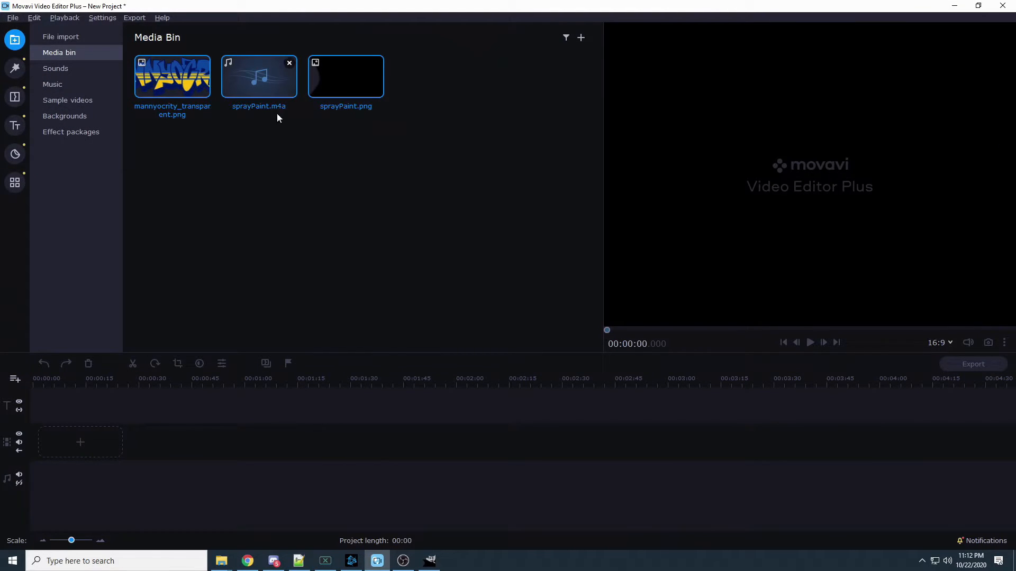
mouse_move(33, 17)
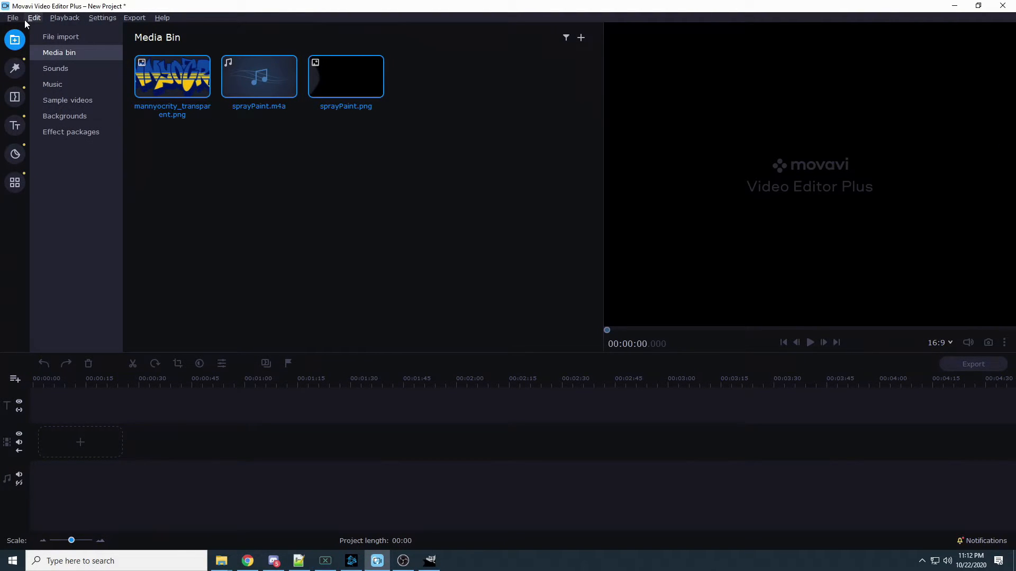
- Start a New intro from Titles and add the built-in Black background clip to its timeline
click(14, 125)
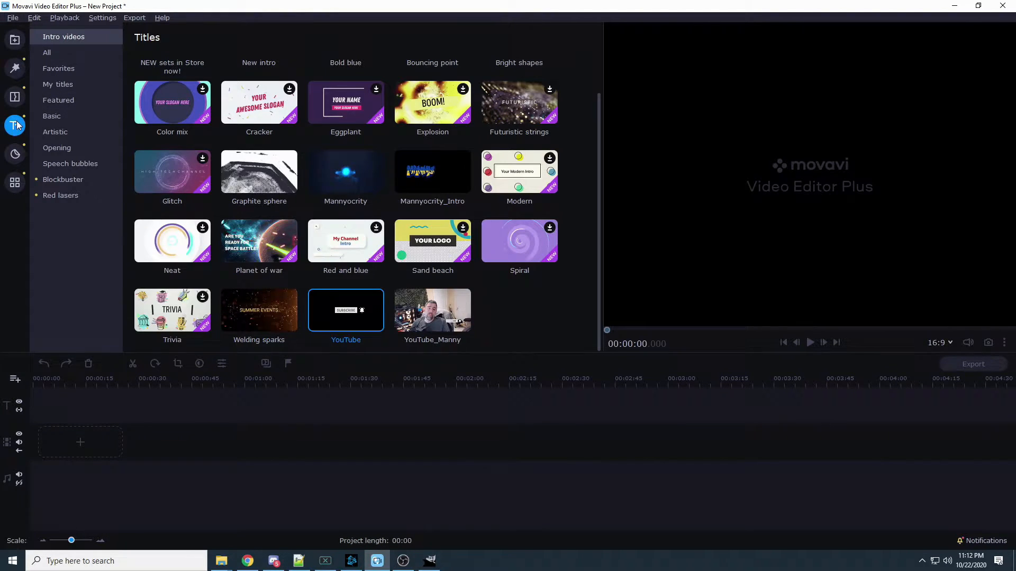
mouse_move(75, 49)
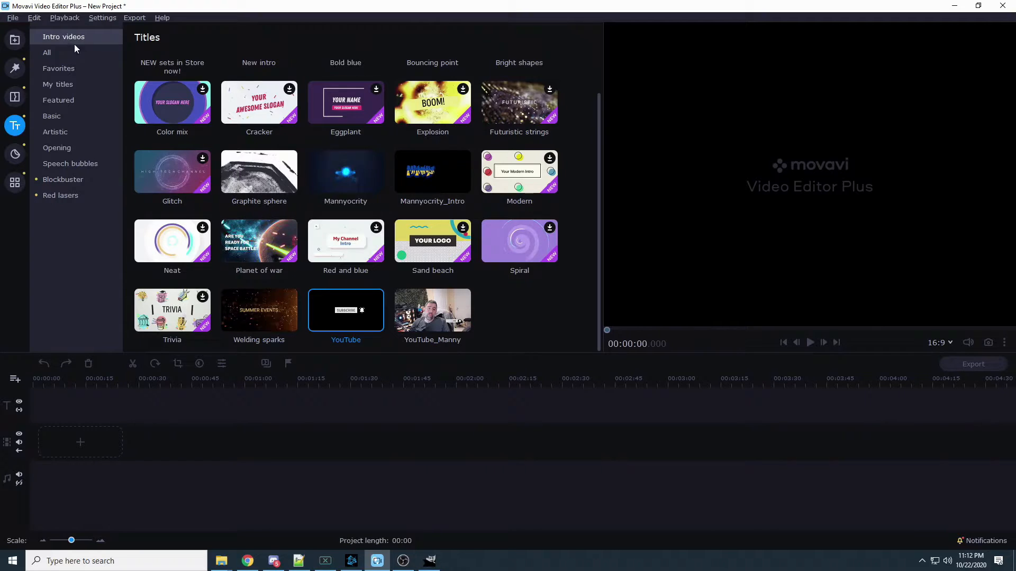
scroll(up, 3)
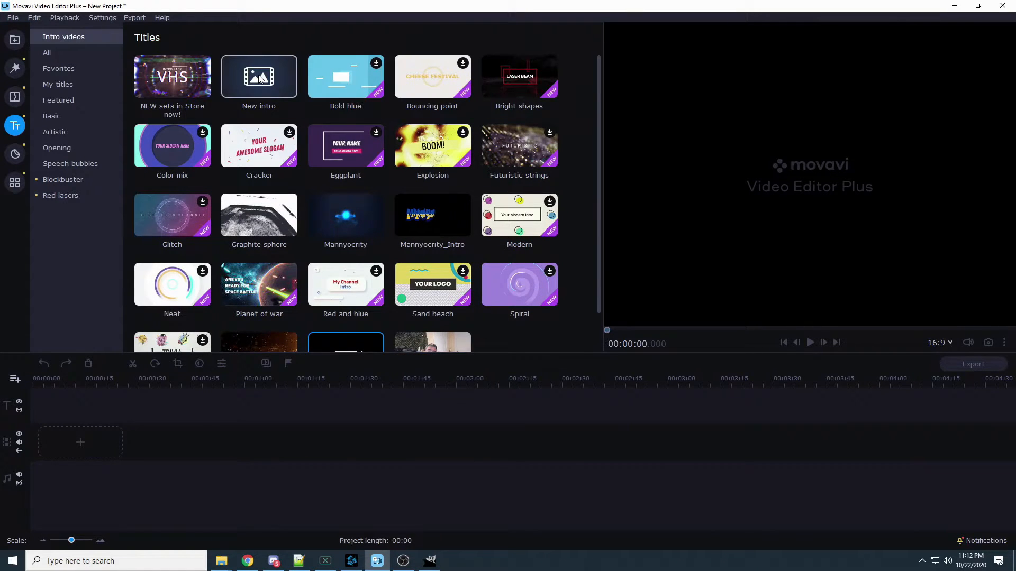
double_click(258, 76)
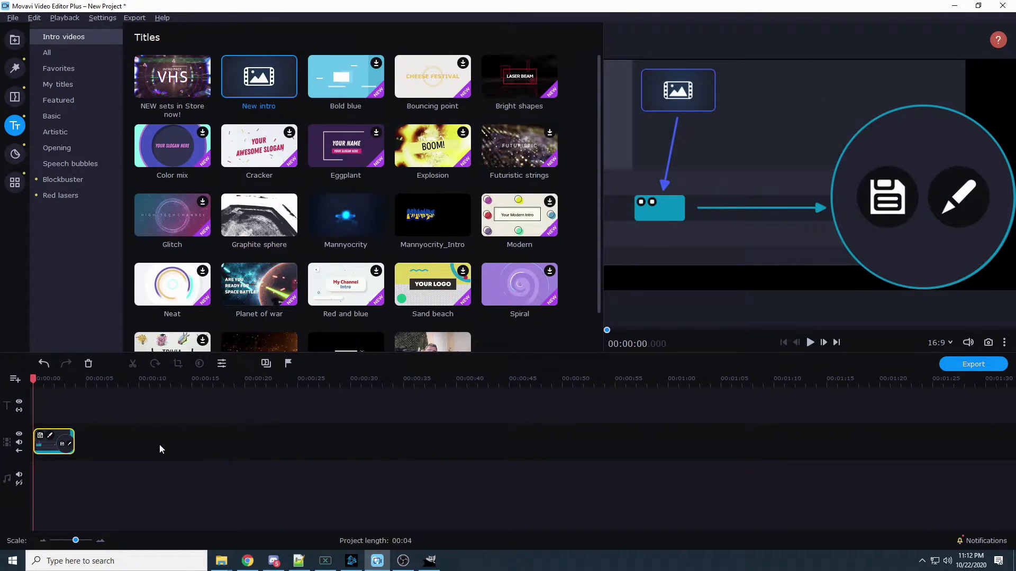
mouse_move(52, 439)
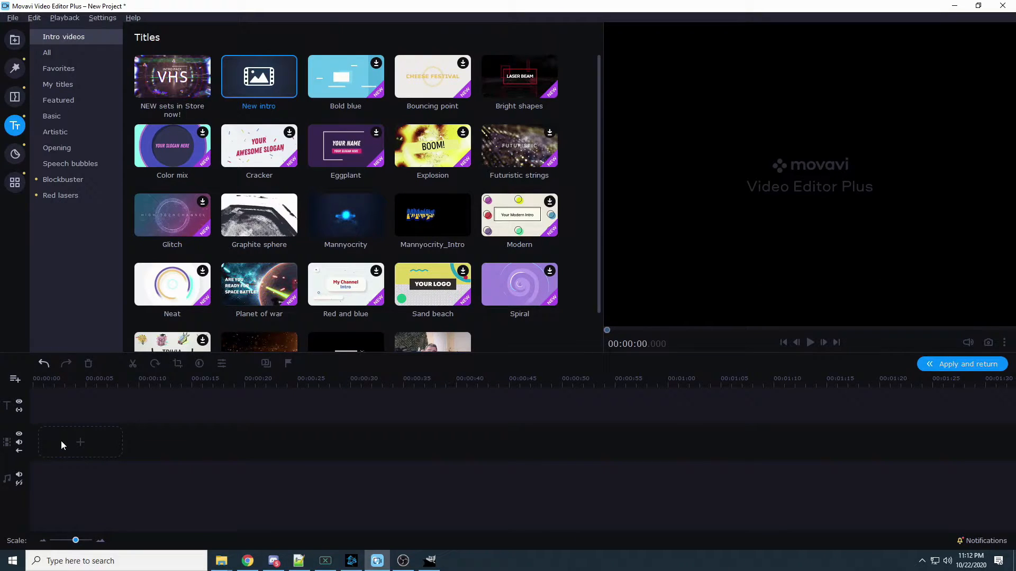
mouse_move(27, 43)
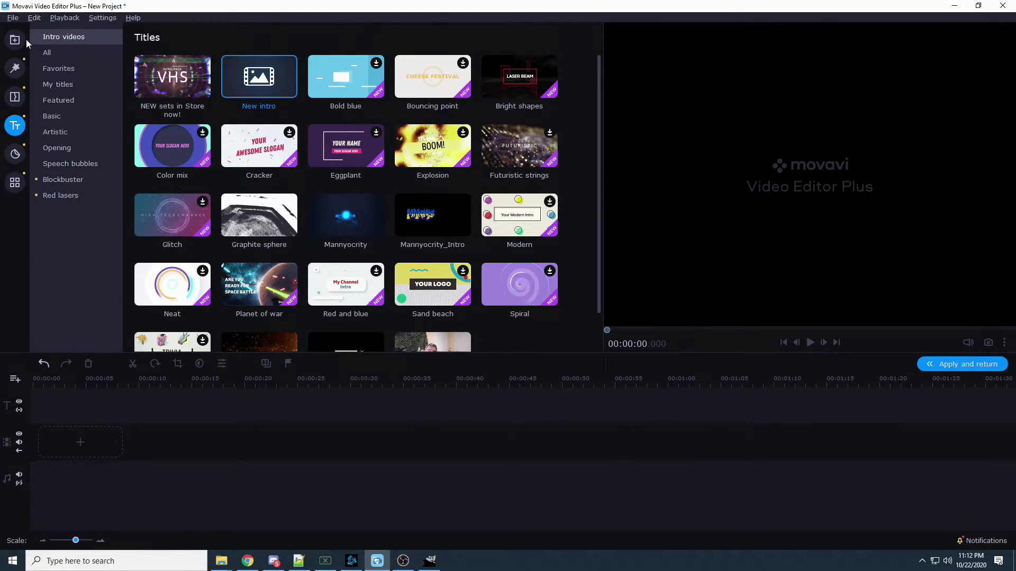
click(14, 40)
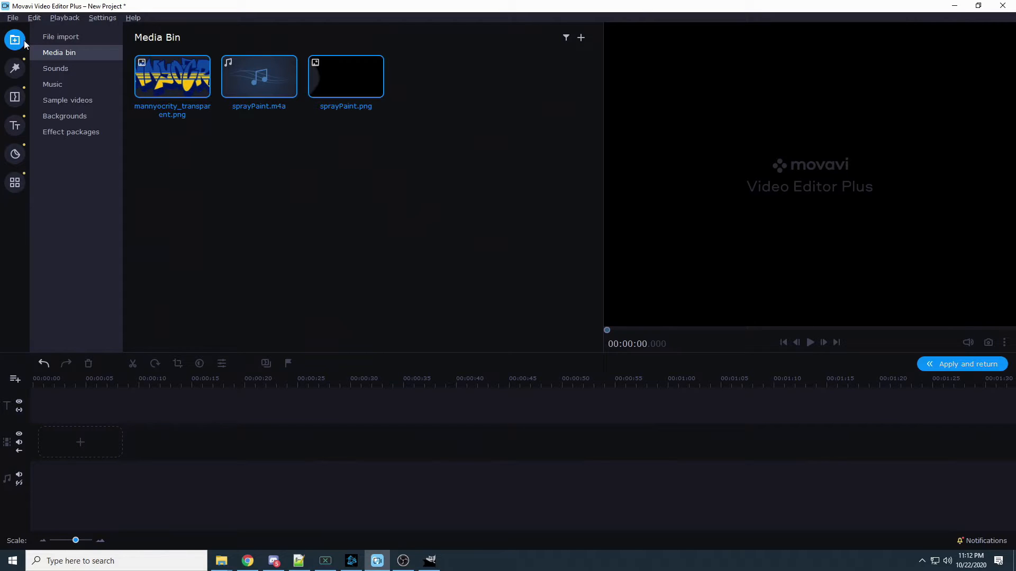
click(64, 116)
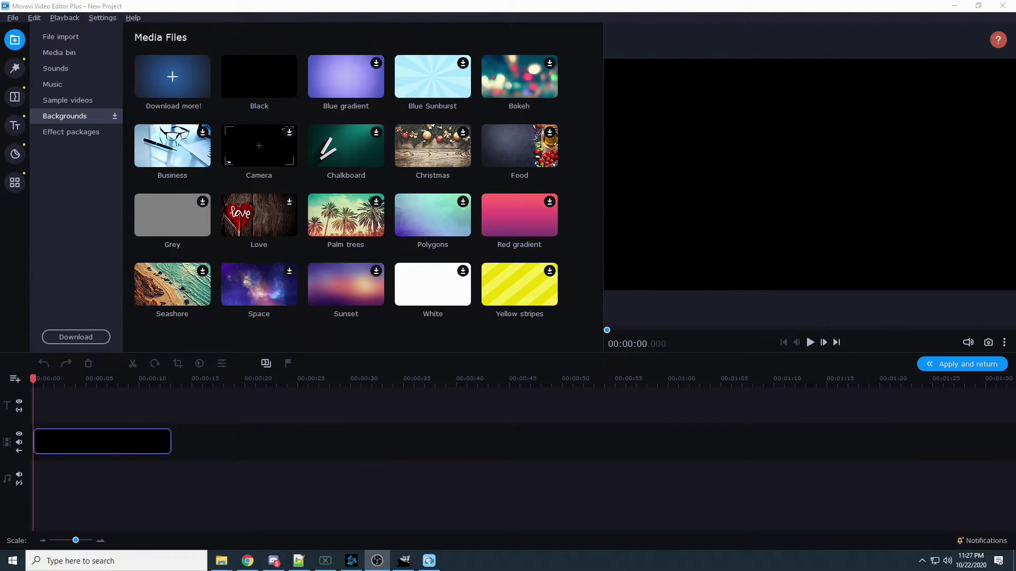
mouse_move(171, 215)
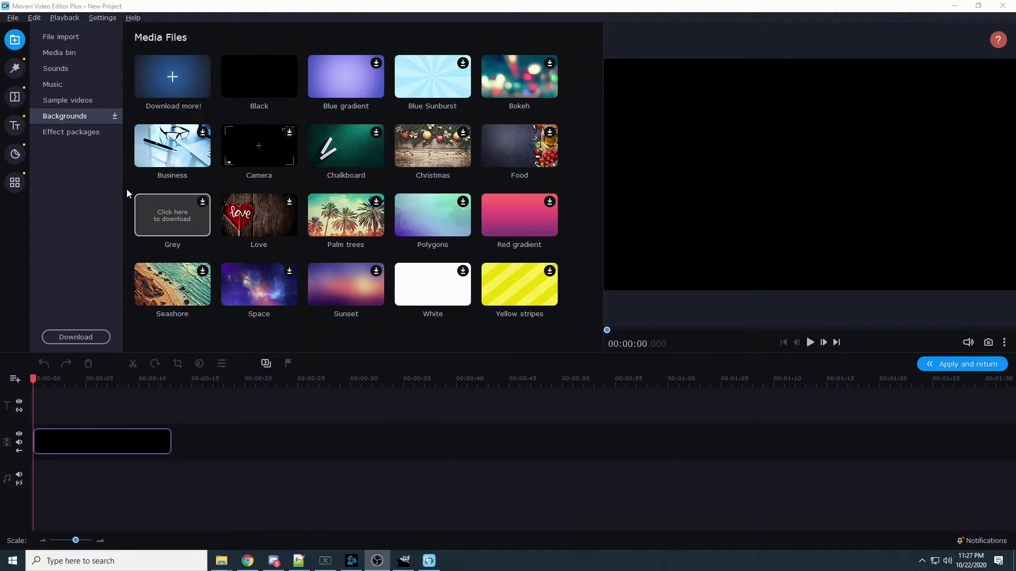
mouse_move(20, 387)
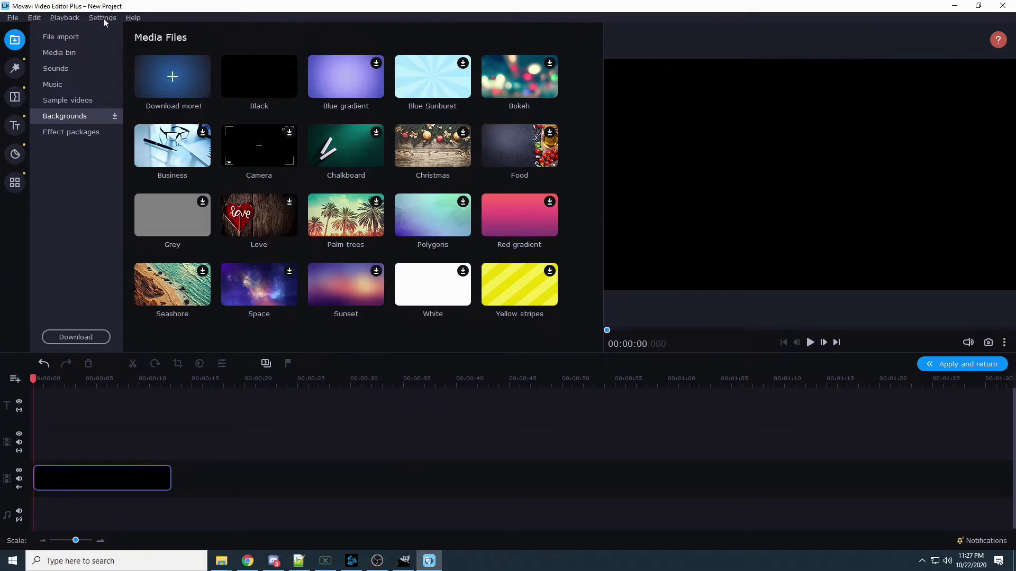
click(59, 52)
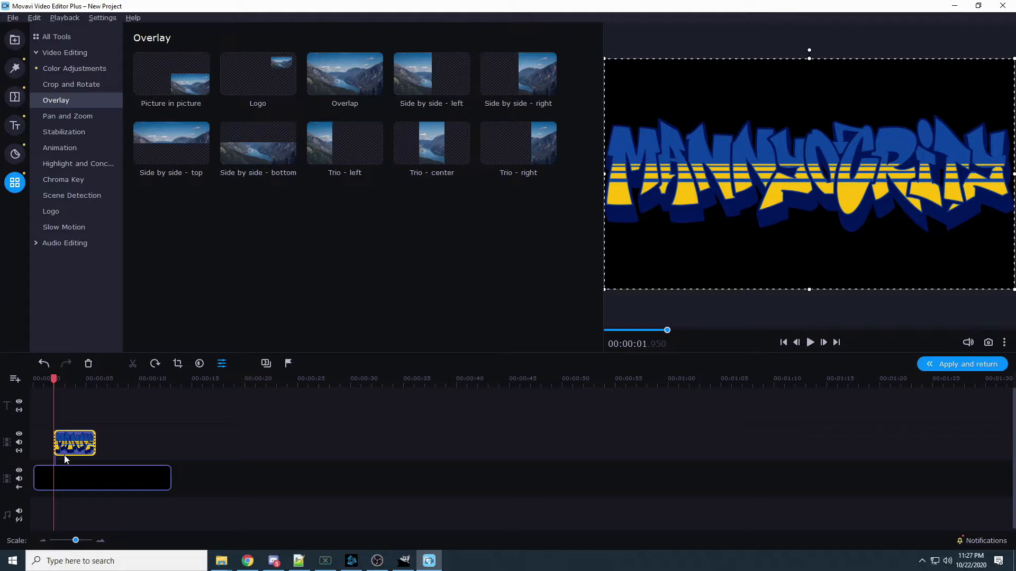
- Place the graffiti logo on an overlay track and trim the black background to its length
click(64, 52)
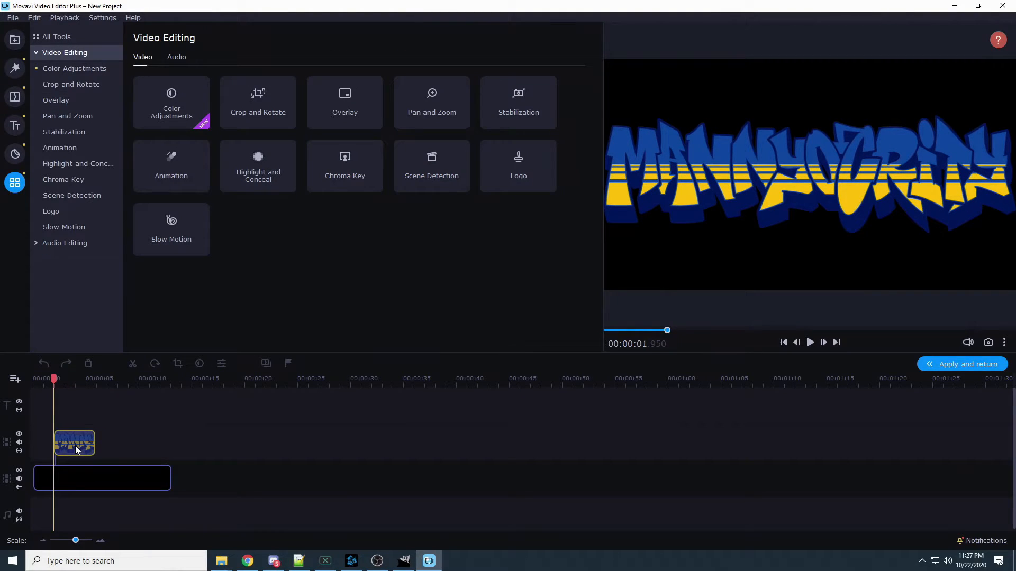
click(56, 37)
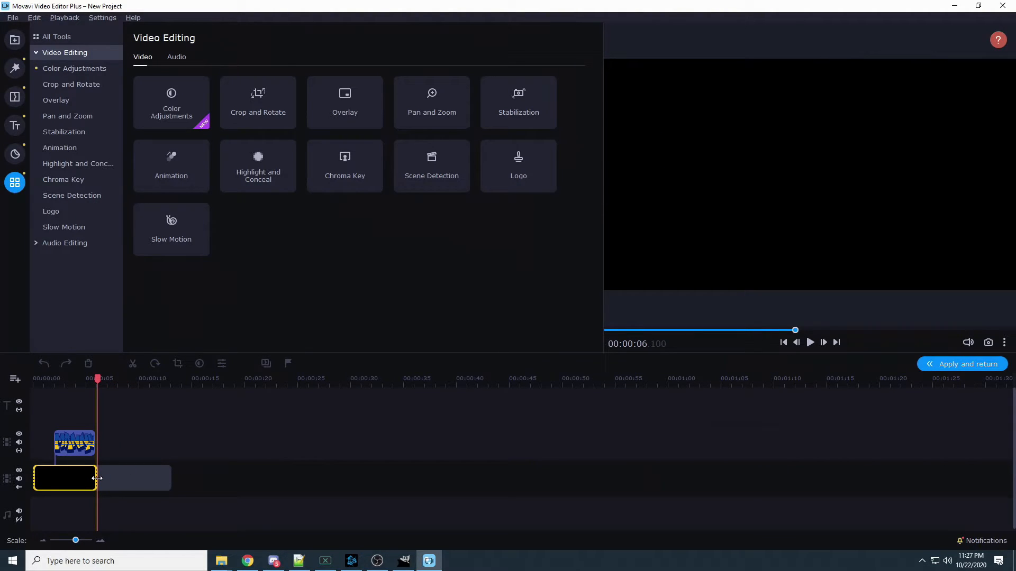
click(74, 443)
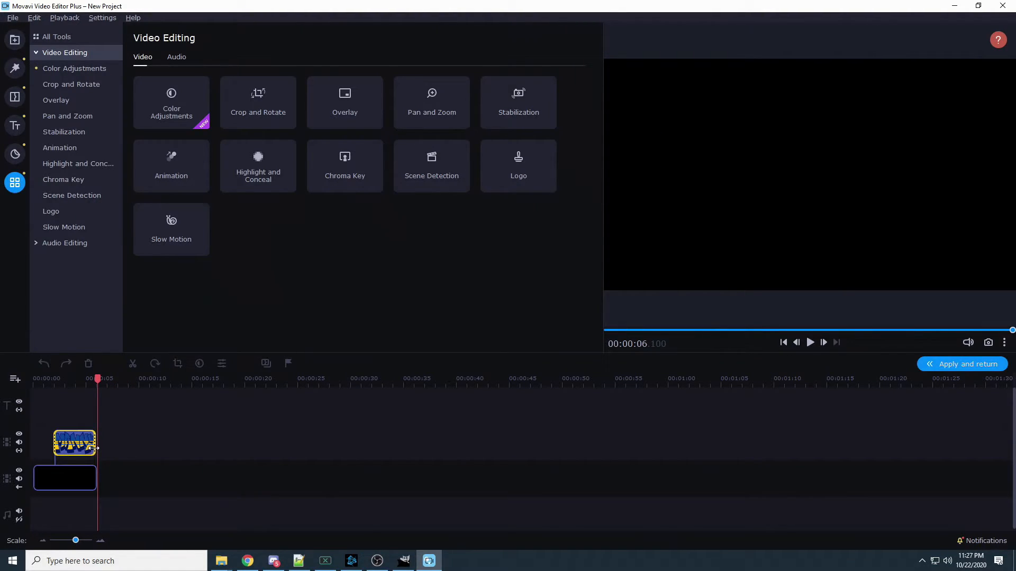
click(74, 442)
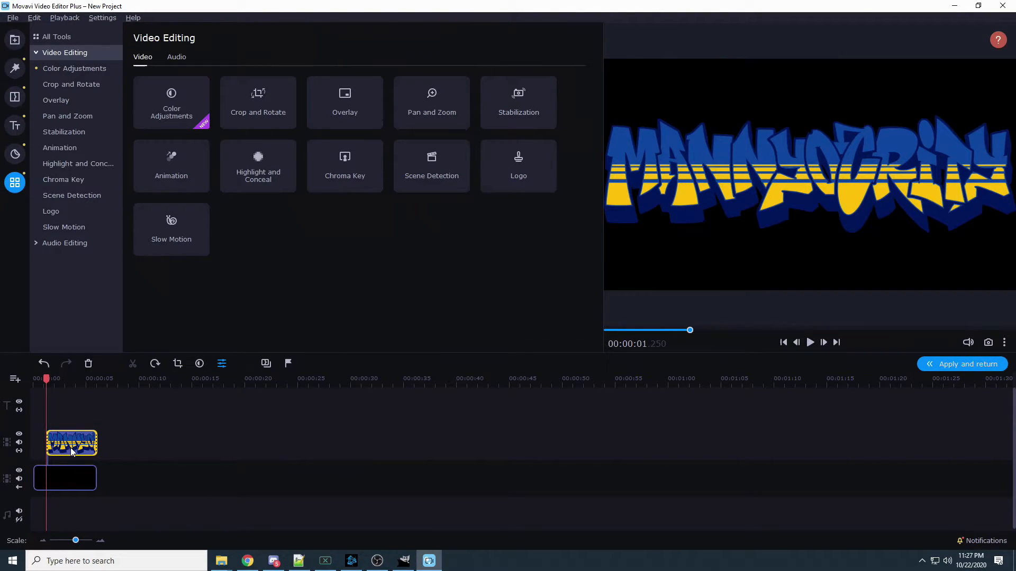
mouse_move(787, 233)
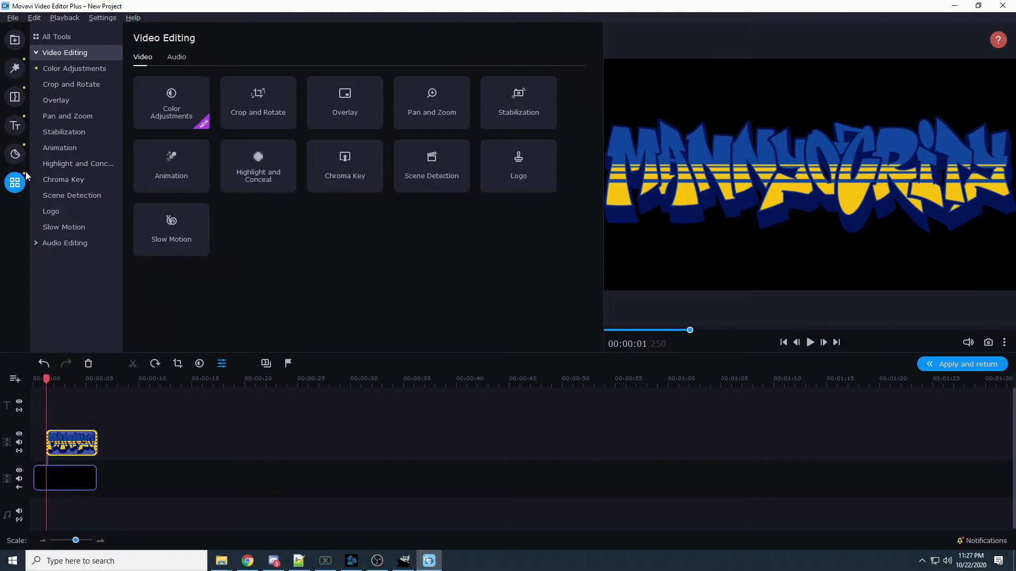
- Set the logo clip as a Picture in picture overlay
click(55, 100)
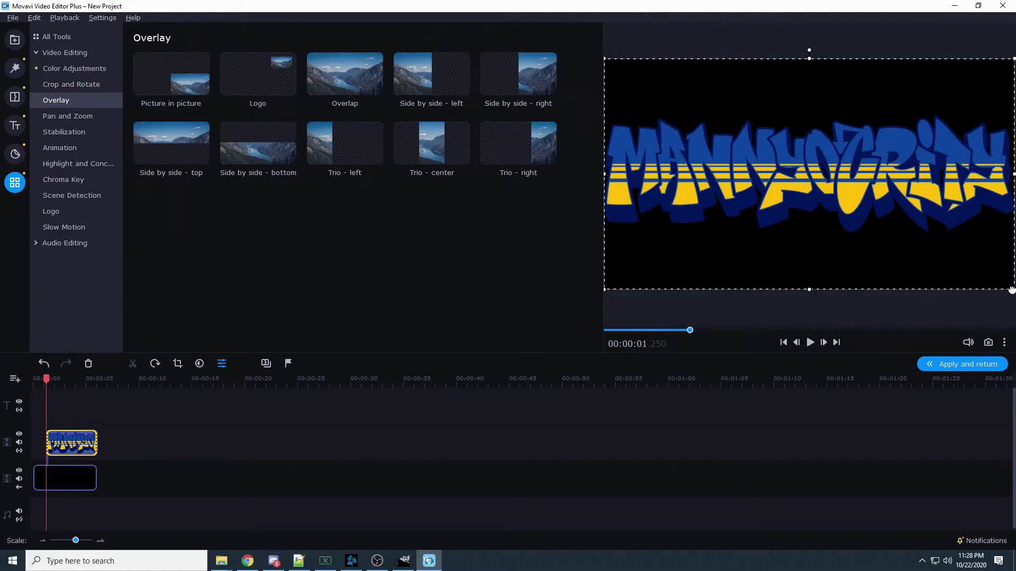
click(171, 73)
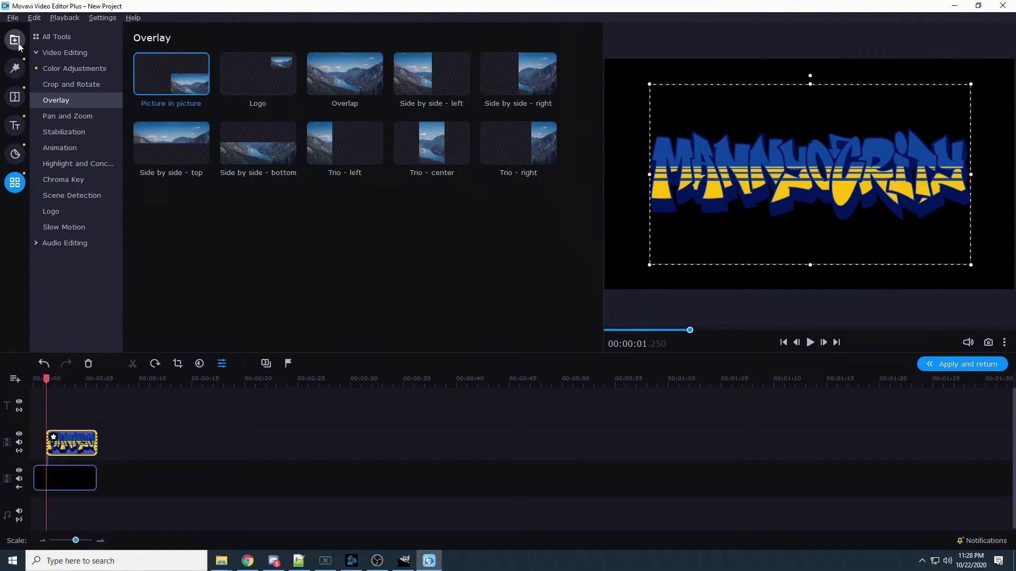
click(15, 41)
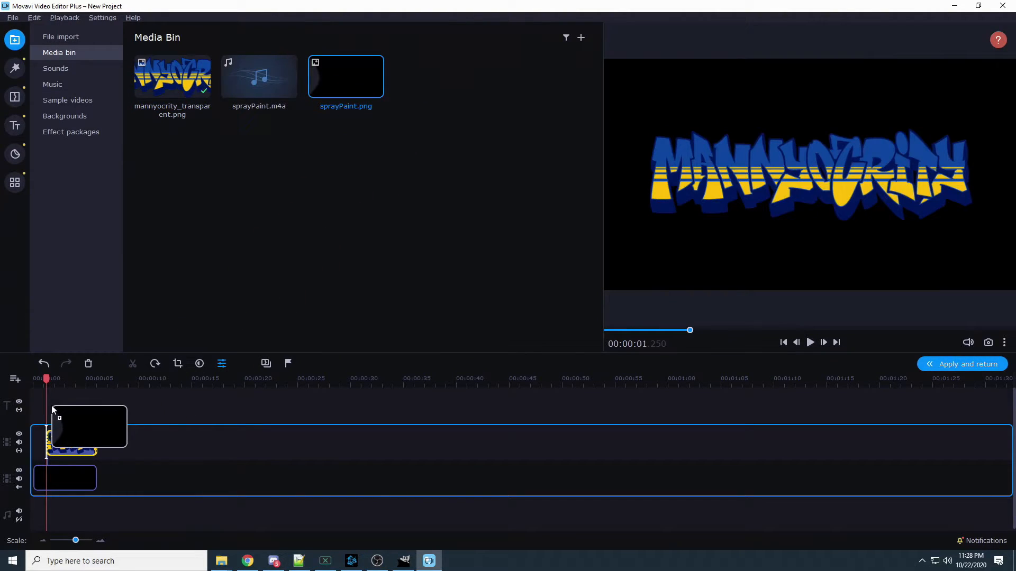
- Add the sprayPaint mask above the logo and set it as a Picture in picture overlay
click(14, 182)
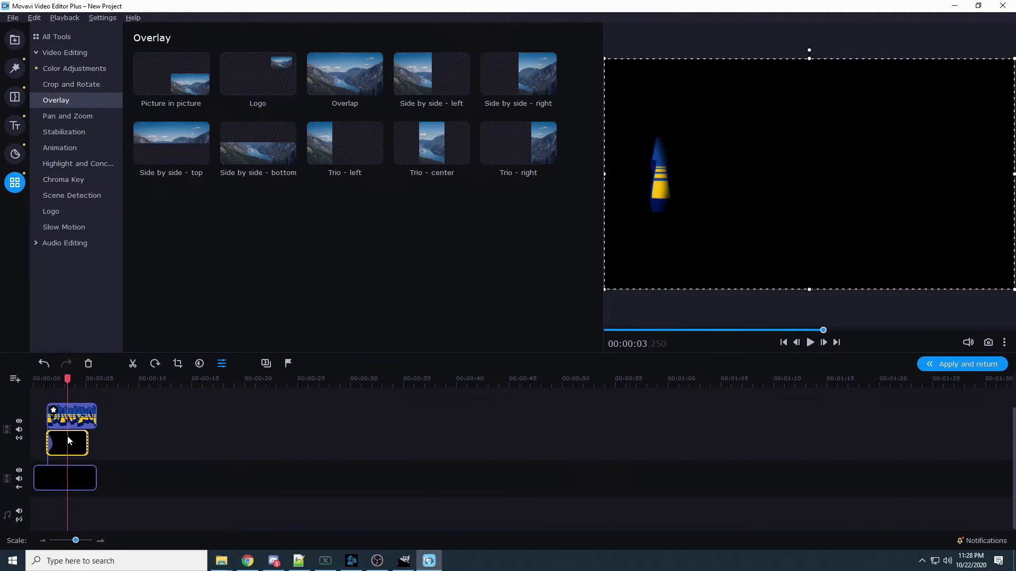
click(65, 53)
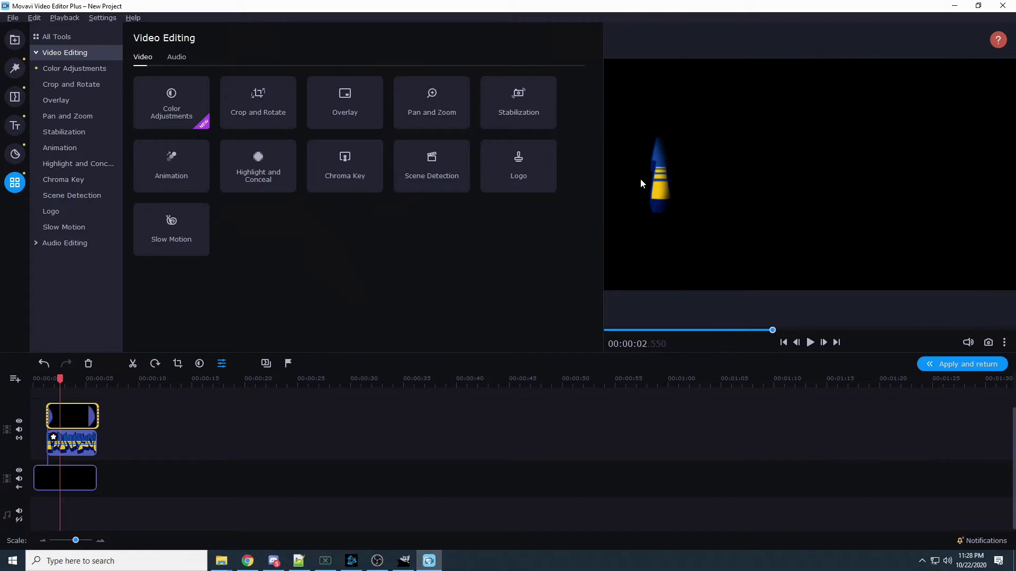
mouse_move(64, 132)
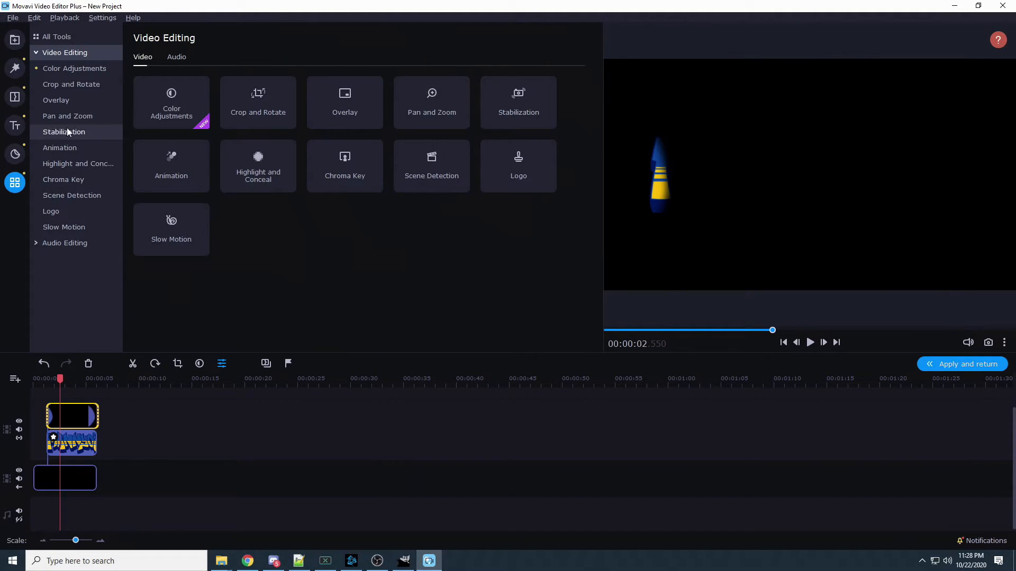
click(56, 100)
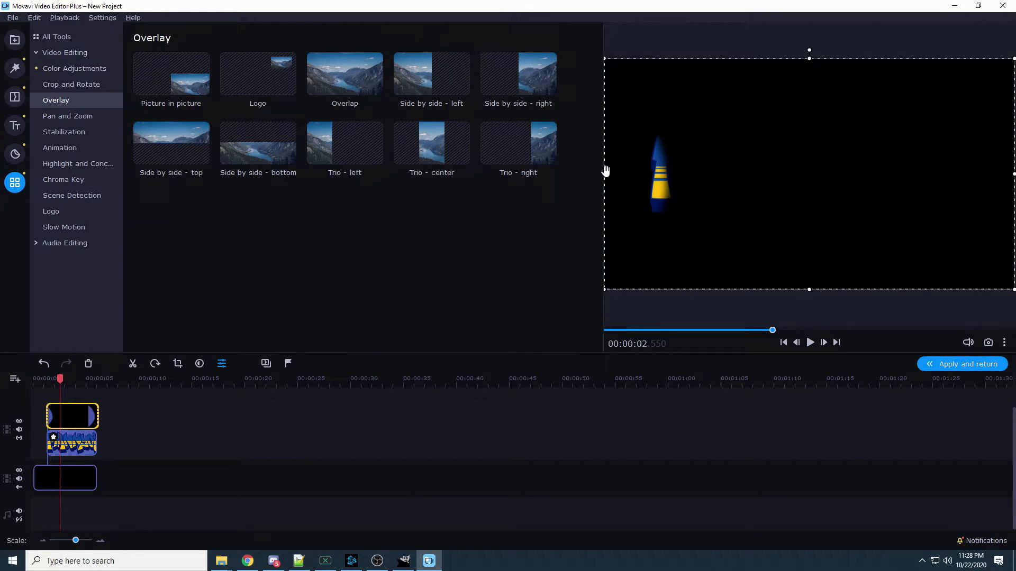
click(171, 74)
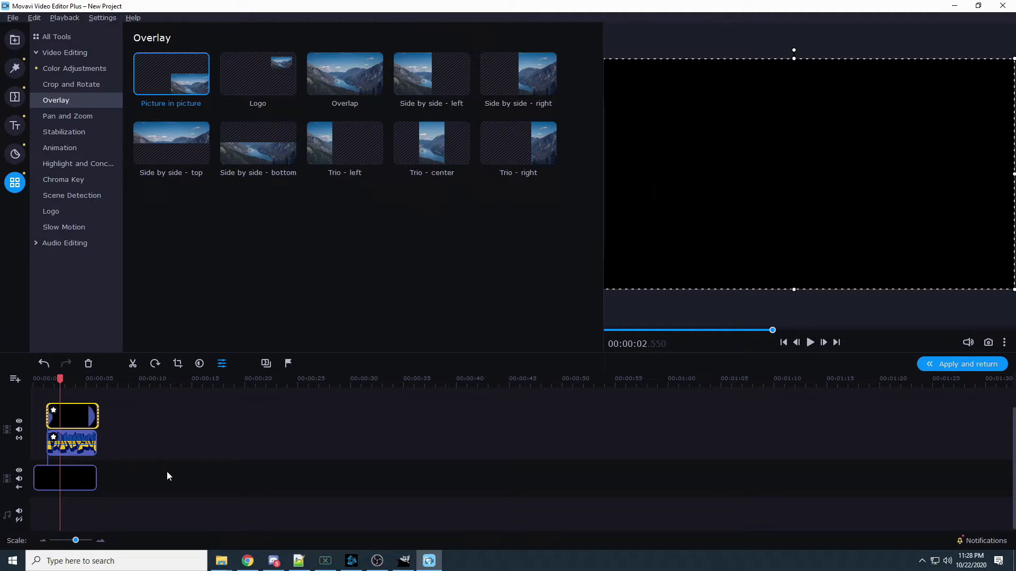
mouse_move(192, 441)
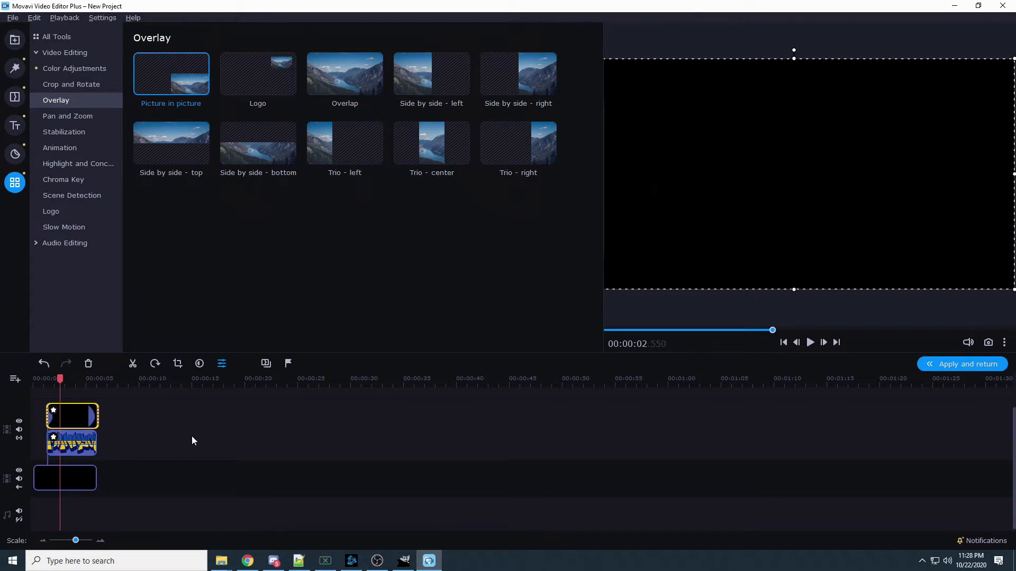
click(60, 148)
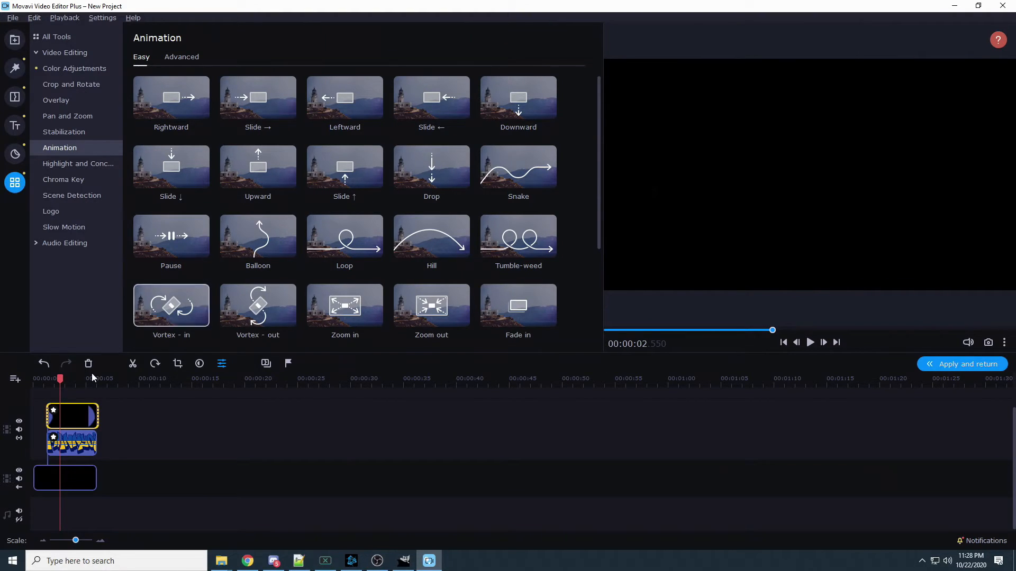
mouse_move(199, 419)
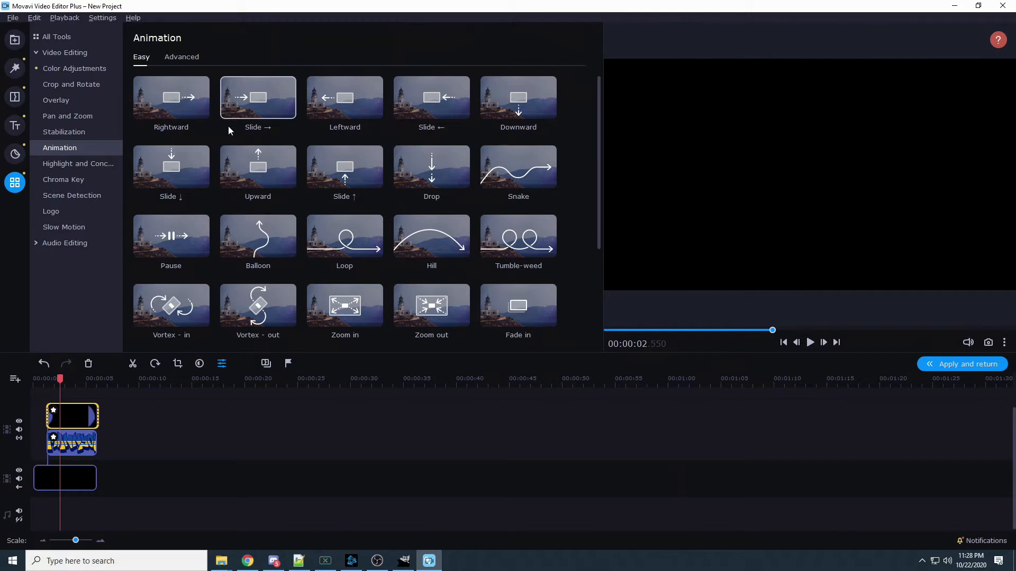
- Apply the Rightward animation to the spray mask clip and add its first keyframe
click(171, 98)
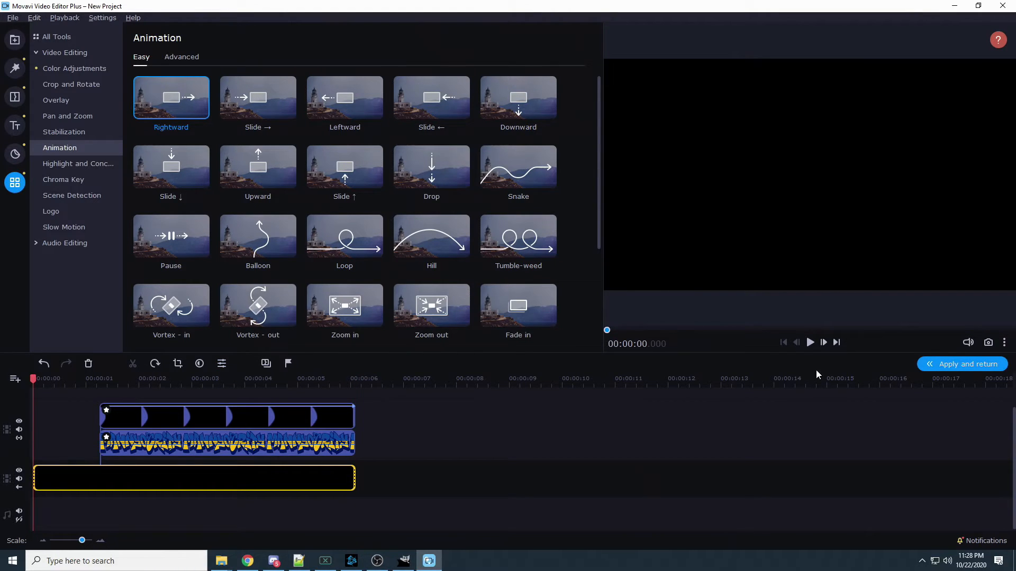
click(809, 343)
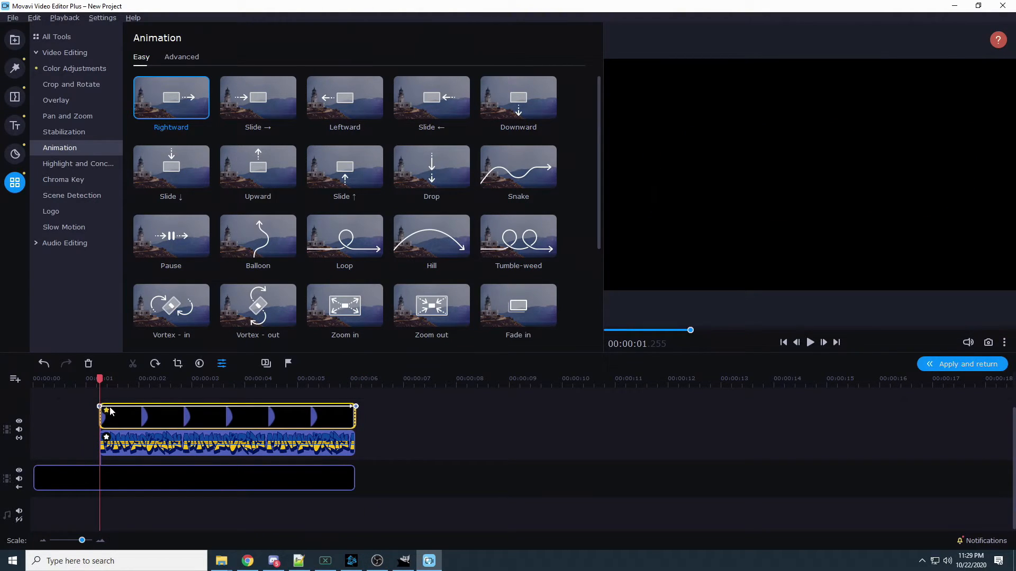
mouse_move(109, 394)
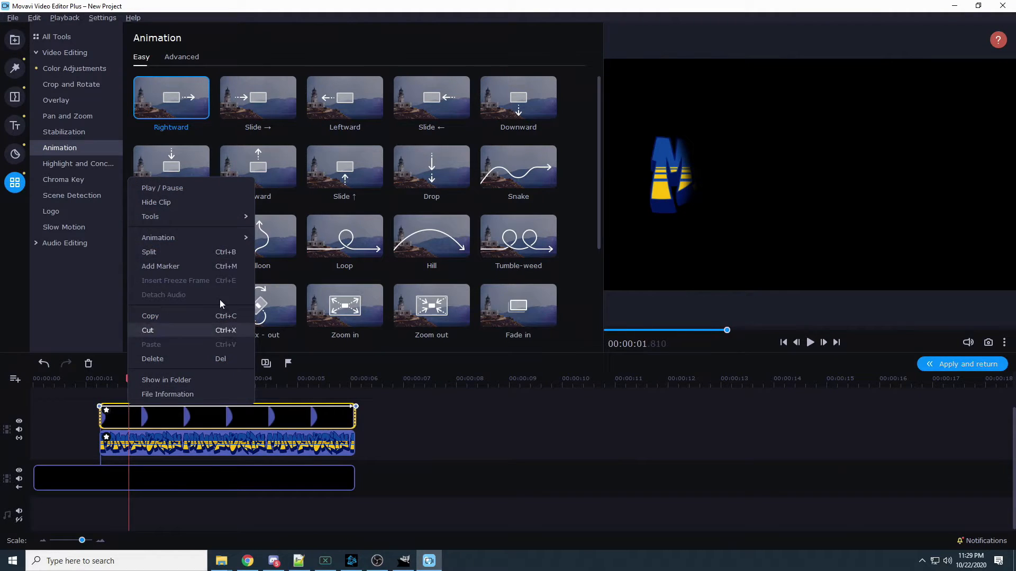
click(182, 57)
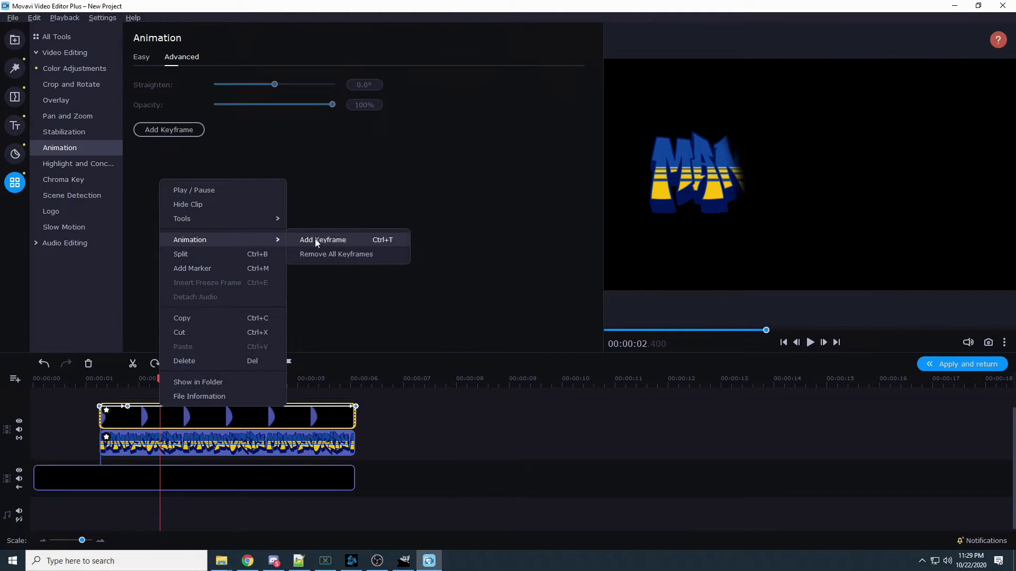
- Add further animation keyframes along the mask clip at each stage of the left-to-right reveal
click(322, 240)
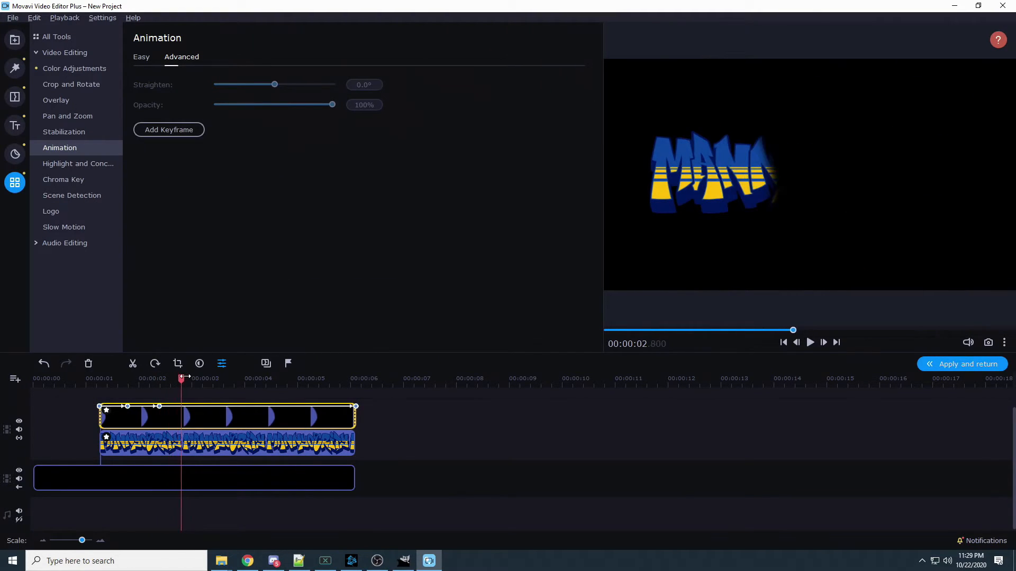
right_click(201, 406)
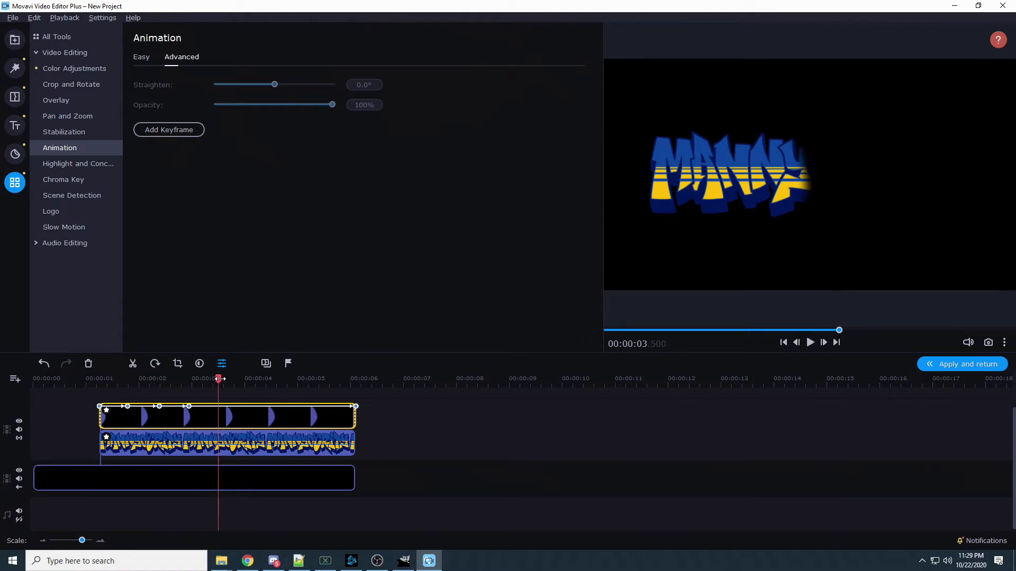
right_click(223, 418)
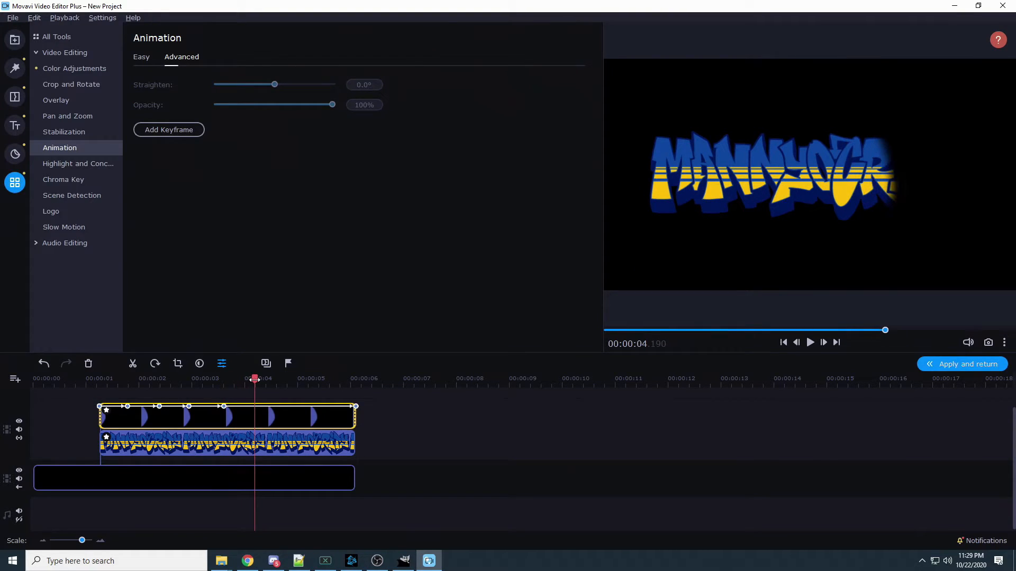
right_click(255, 417)
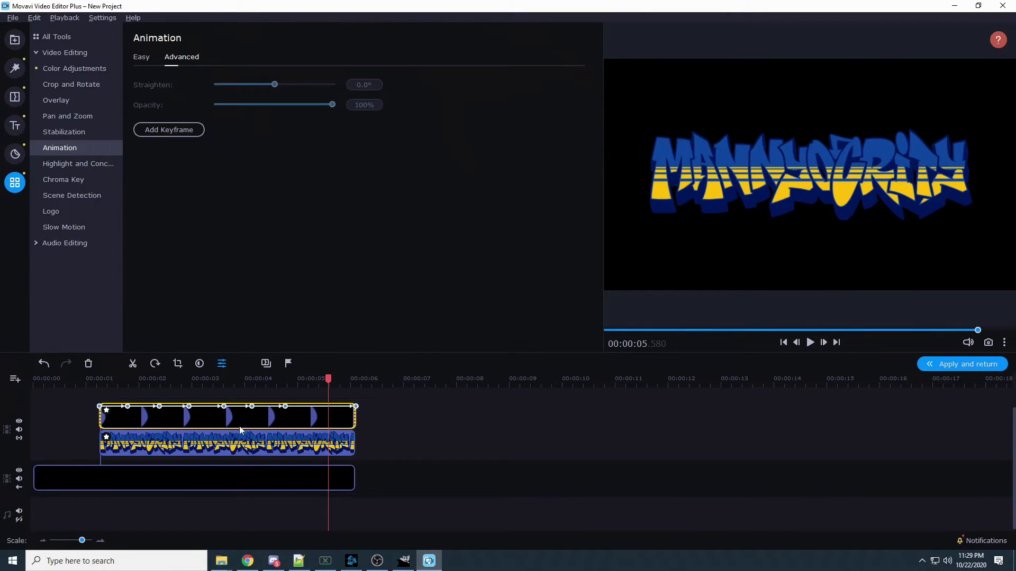
- Shift the black overlay rightward at three successive keyframes so the graffiti logo uncovers gradually
click(128, 377)
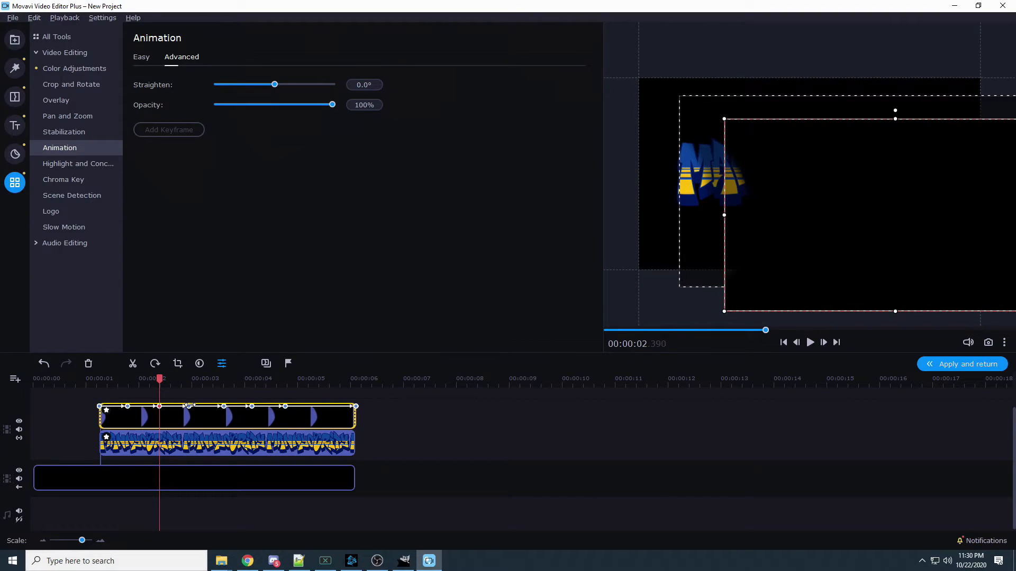
click(189, 378)
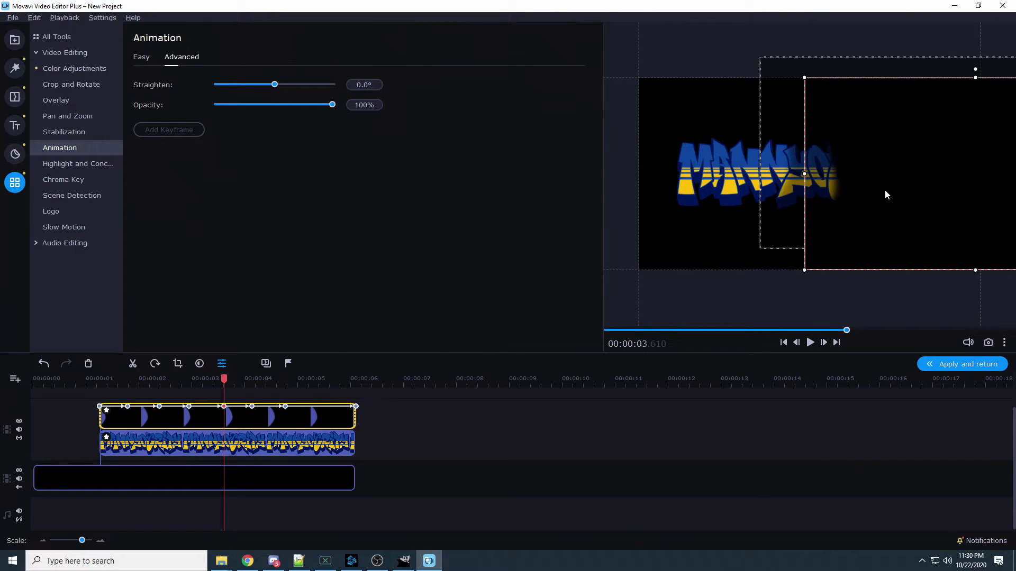
click(251, 378)
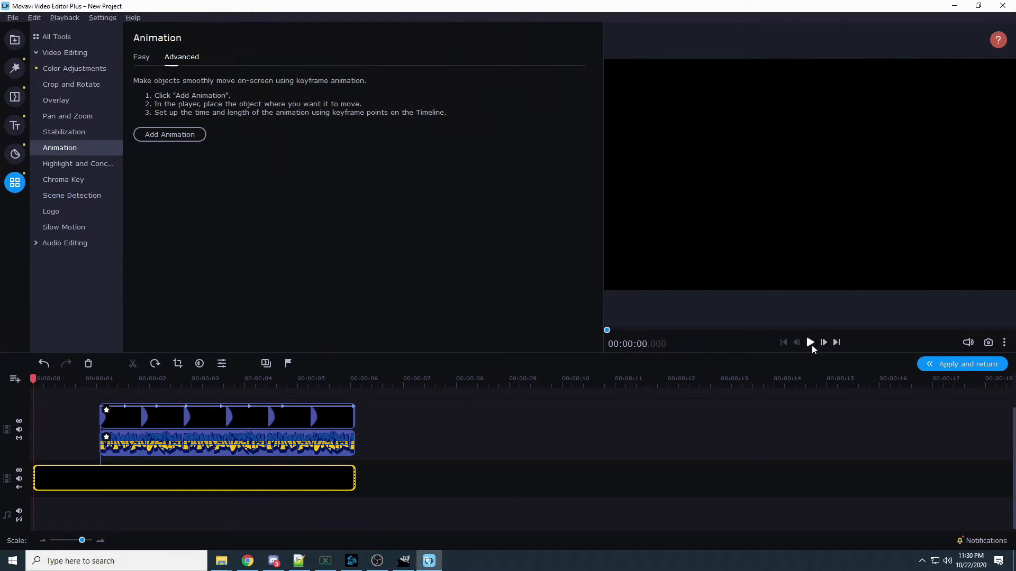
click(808, 342)
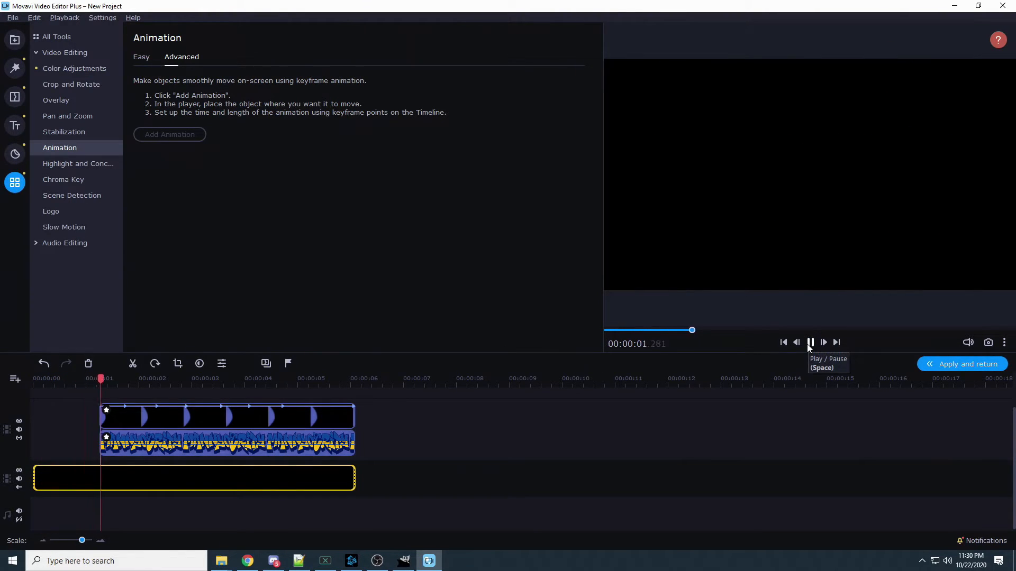
click(809, 342)
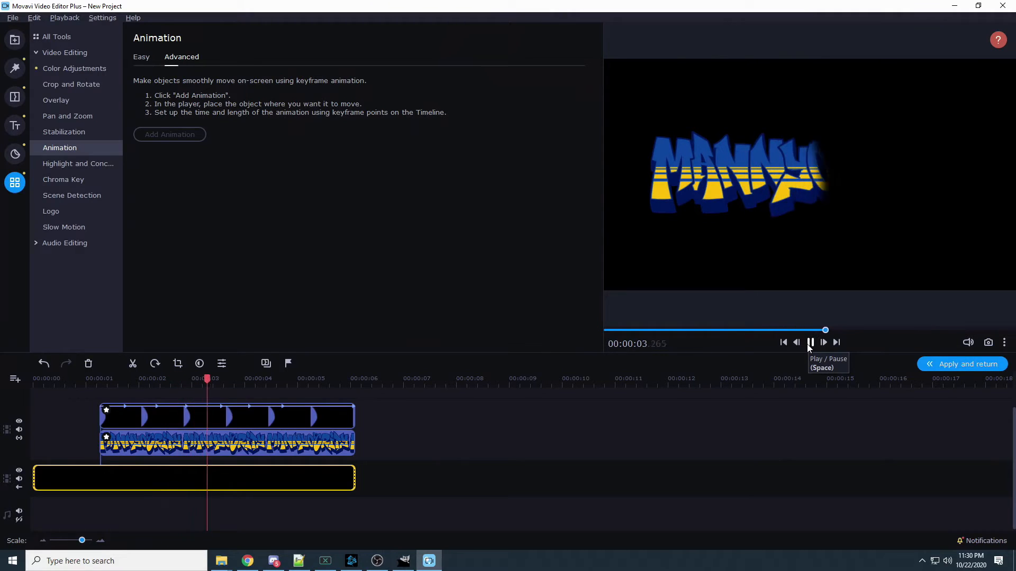
click(809, 342)
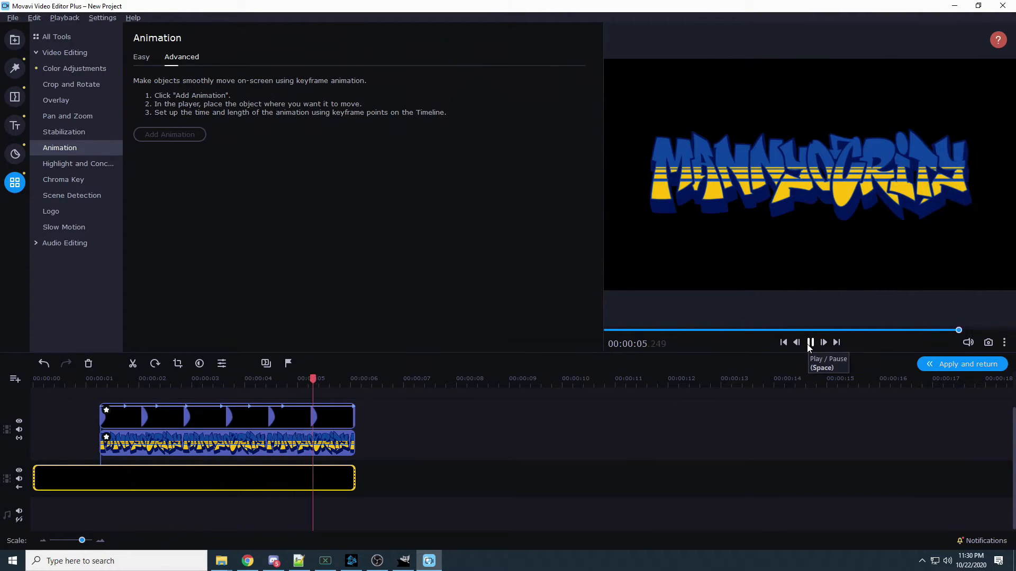
click(810, 343)
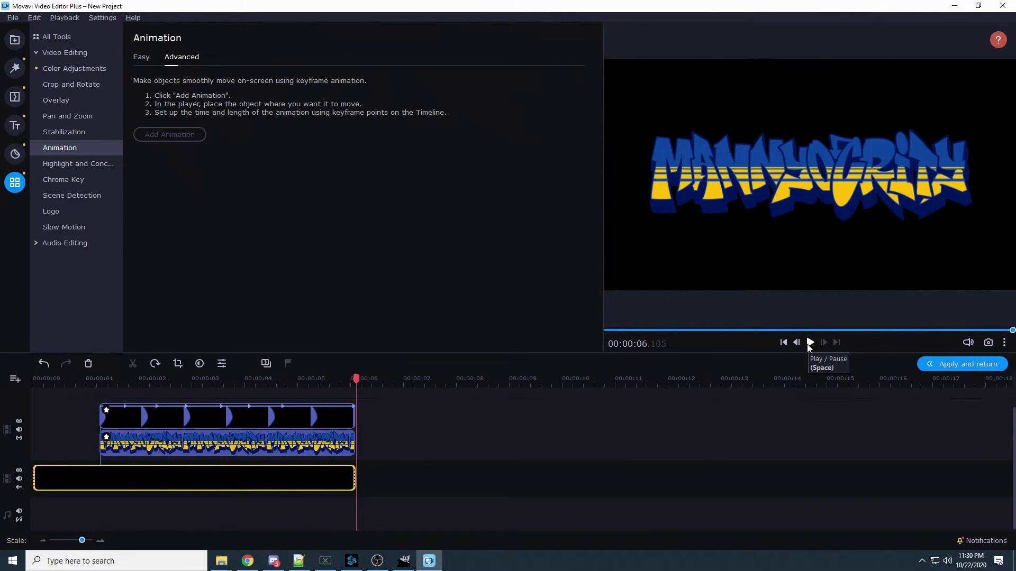
mouse_move(129, 487)
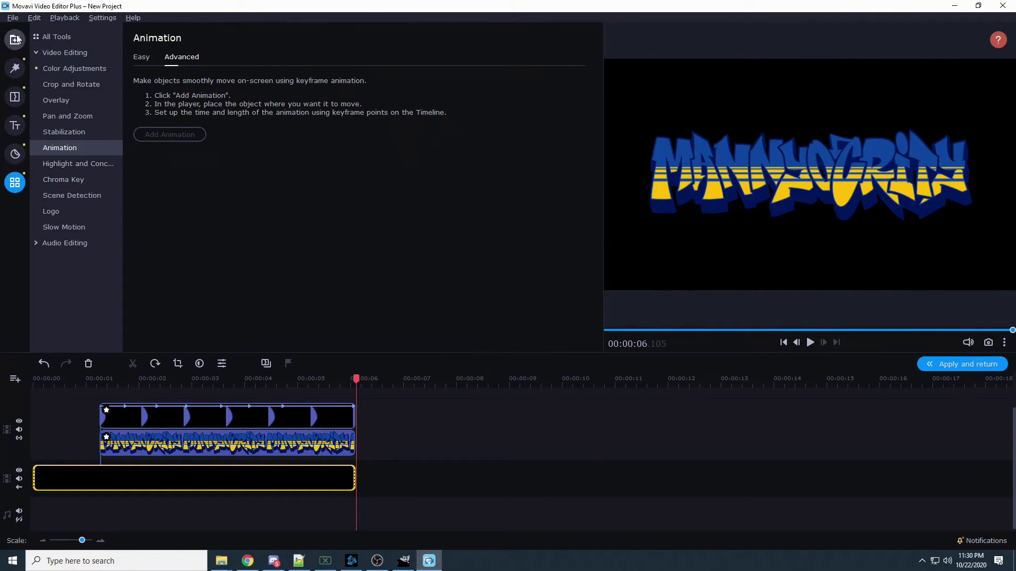
- Preview the intro with the spray sound, then select the sprayPaint clip and trim off its beginning
click(14, 40)
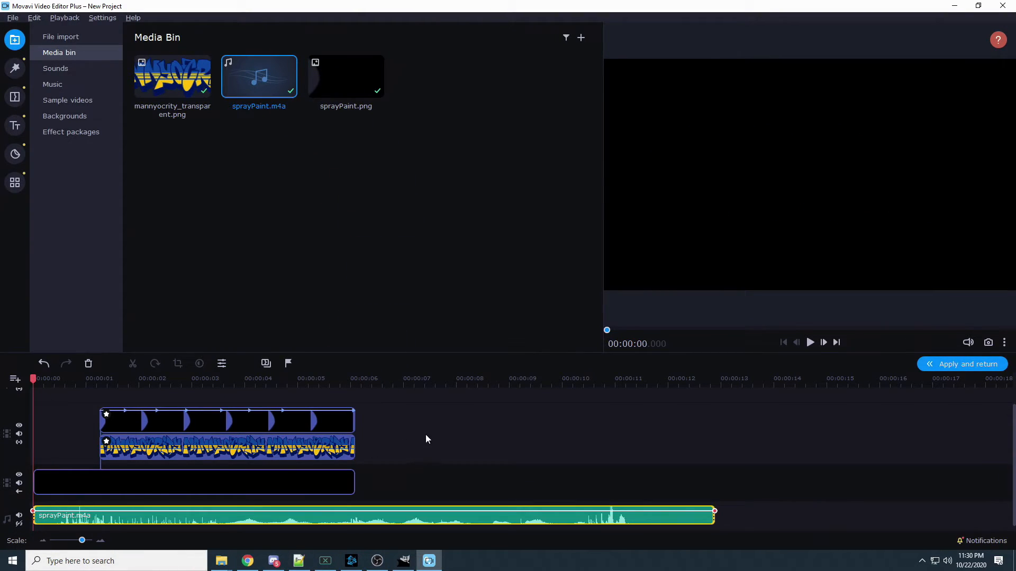
mouse_move(676, 522)
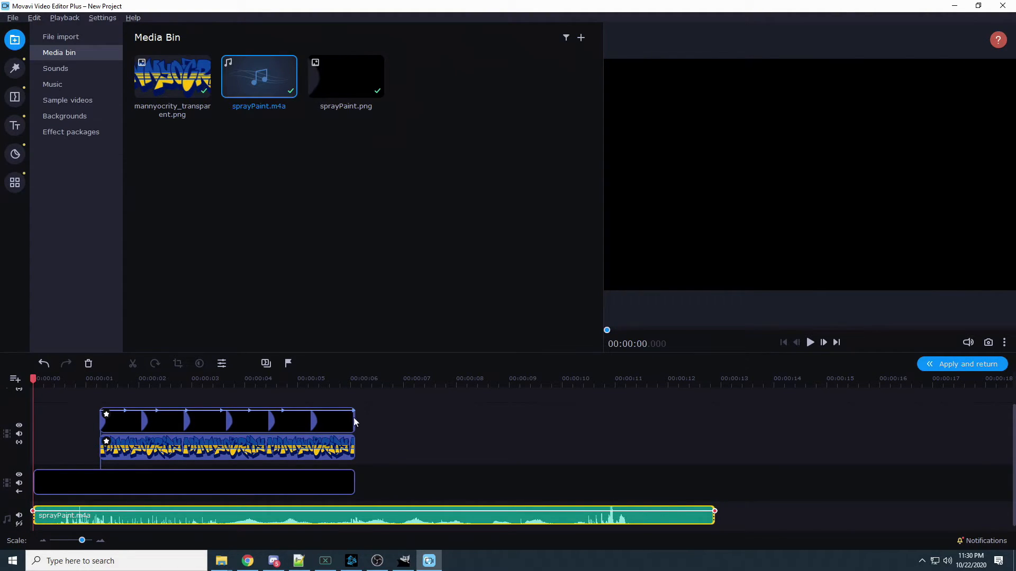
mouse_move(132, 535)
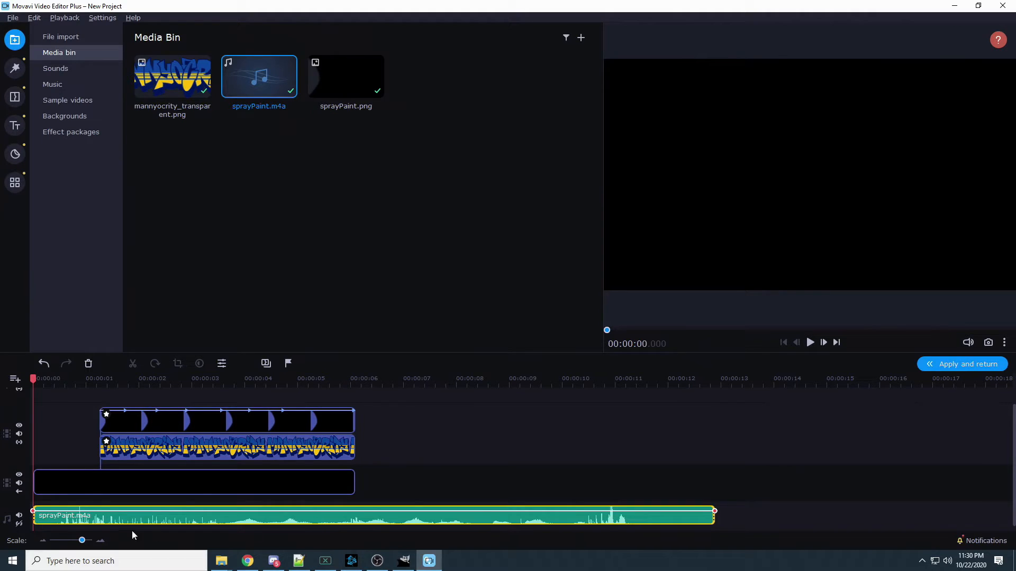
mouse_move(34, 487)
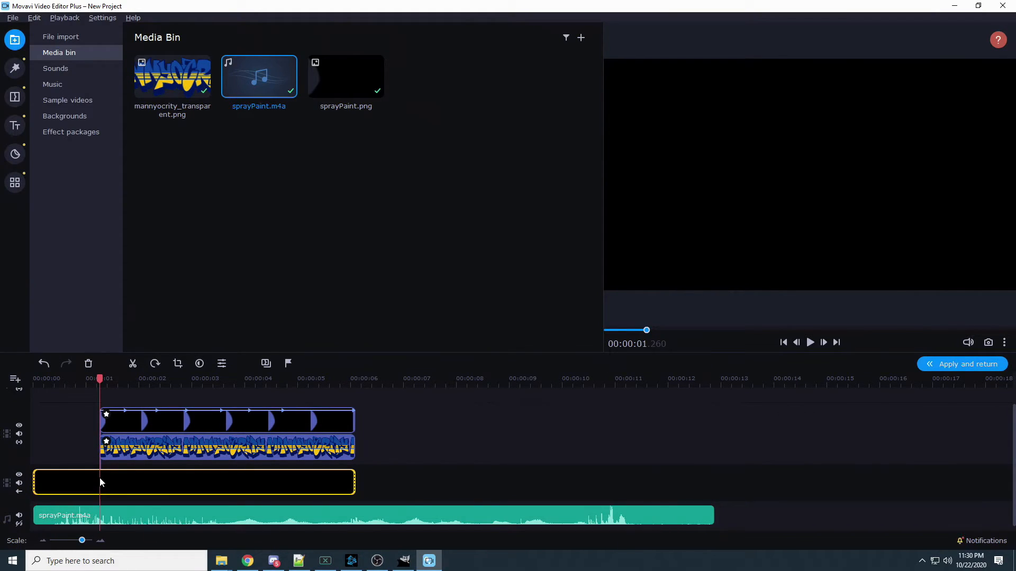
mouse_move(264, 508)
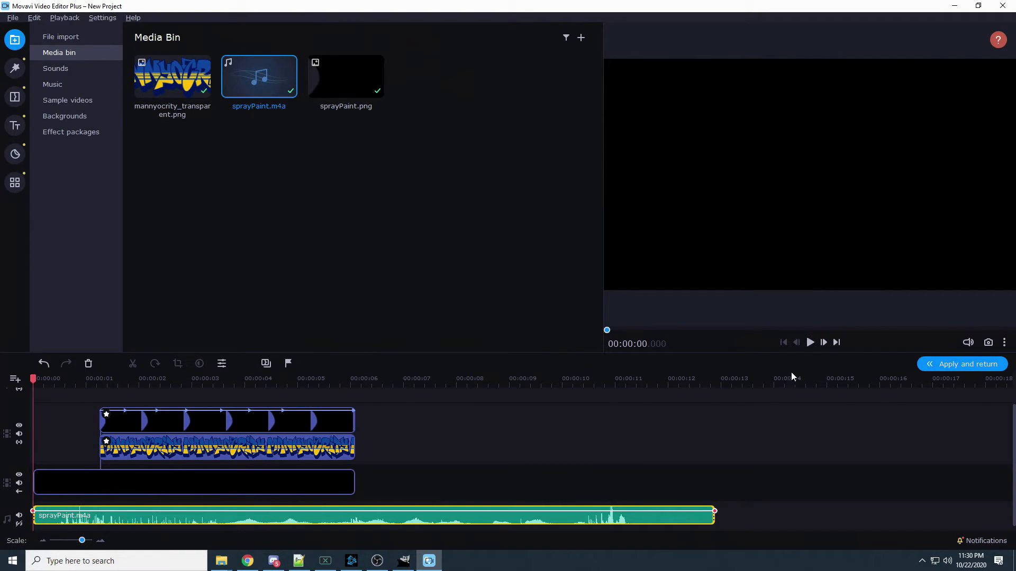
click(810, 342)
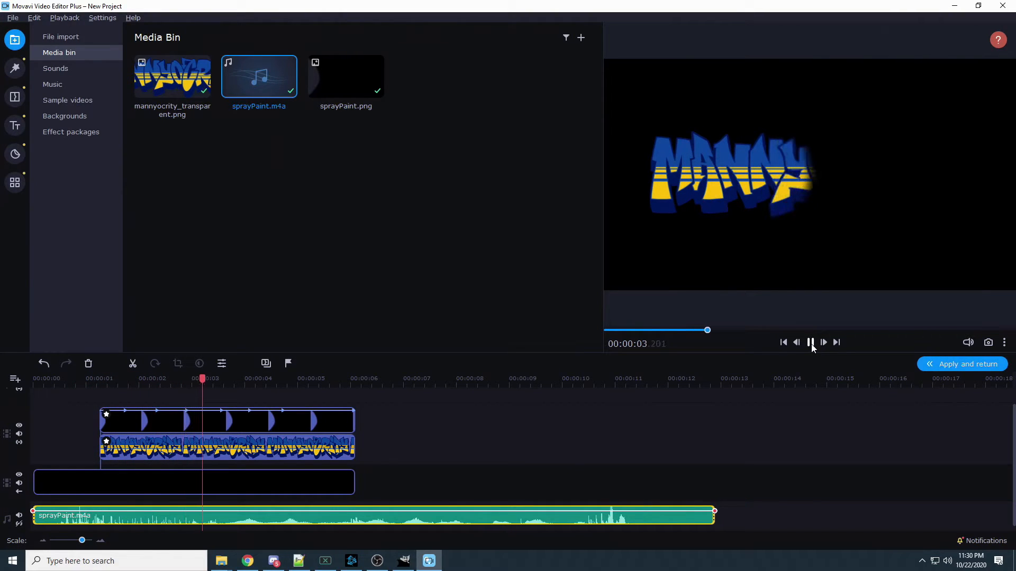
click(810, 342)
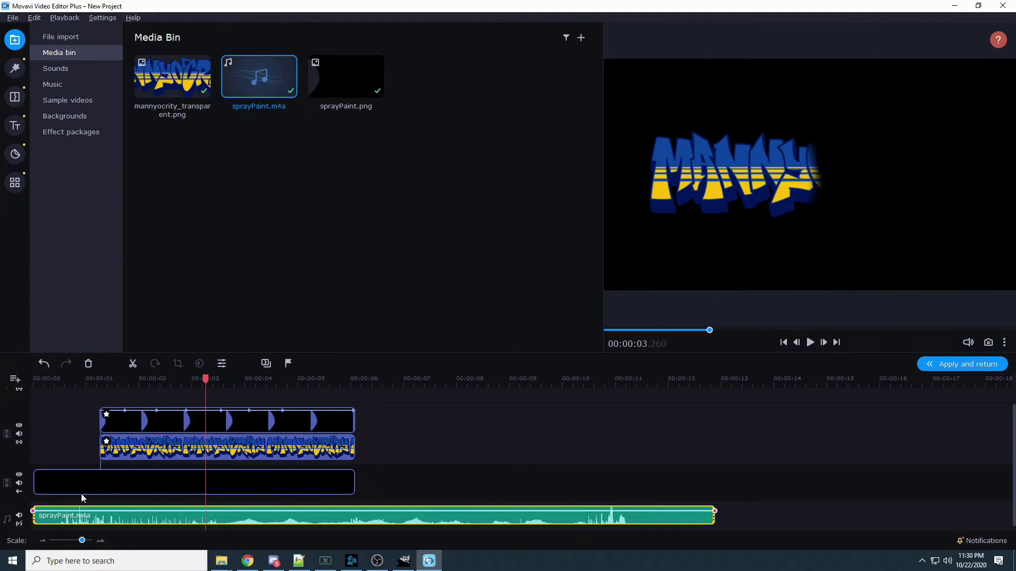
mouse_move(45, 520)
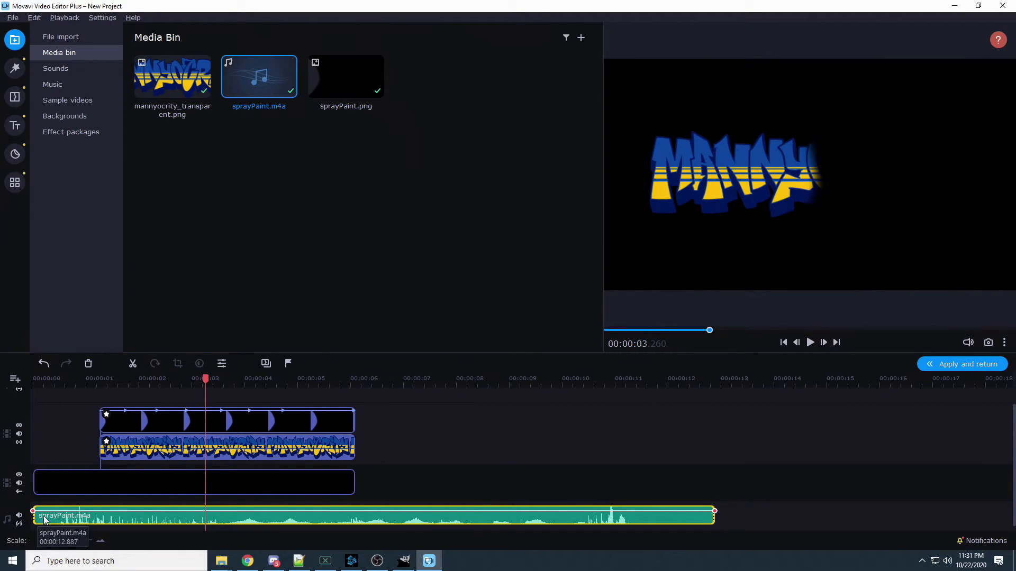
click(810, 342)
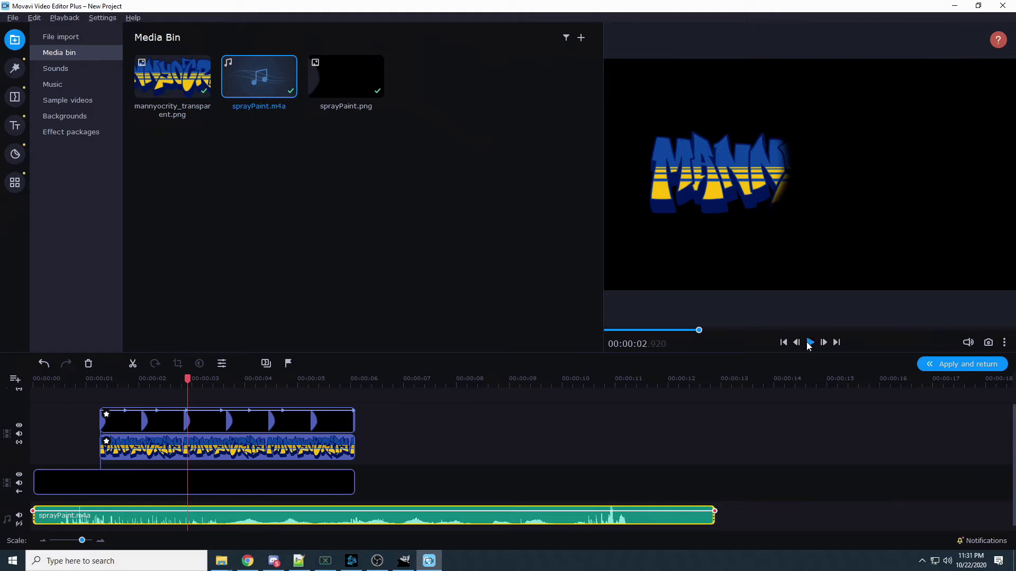
click(810, 342)
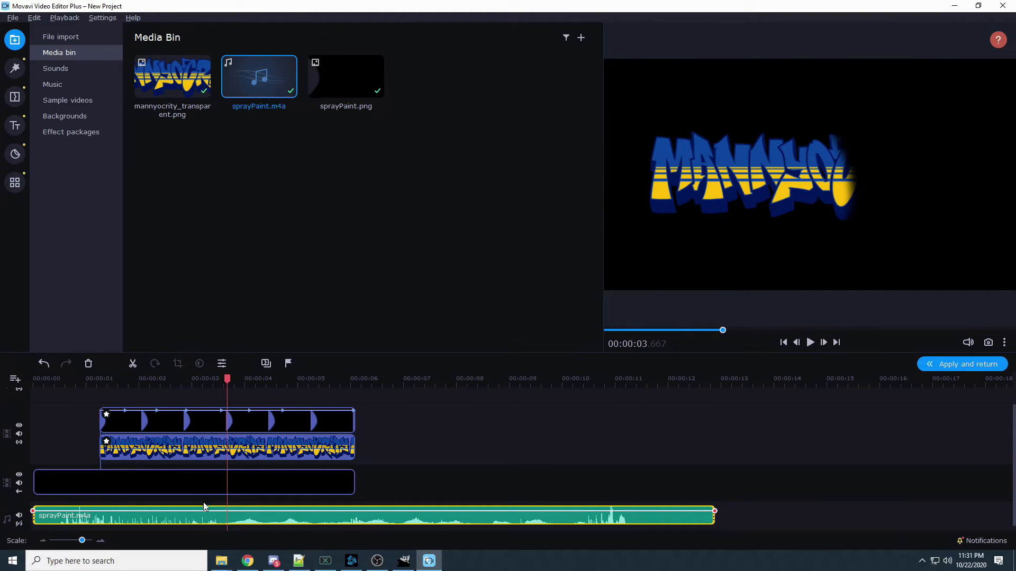
click(130, 378)
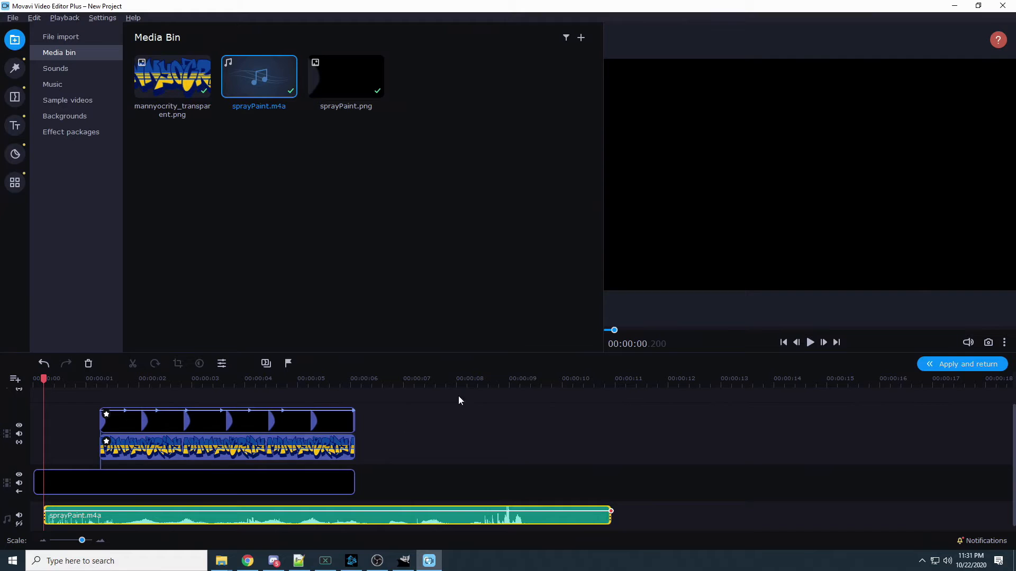
- Move the trimmed sprayPaint clip to 00:00 and preview the reveal with sound several times
click(810, 342)
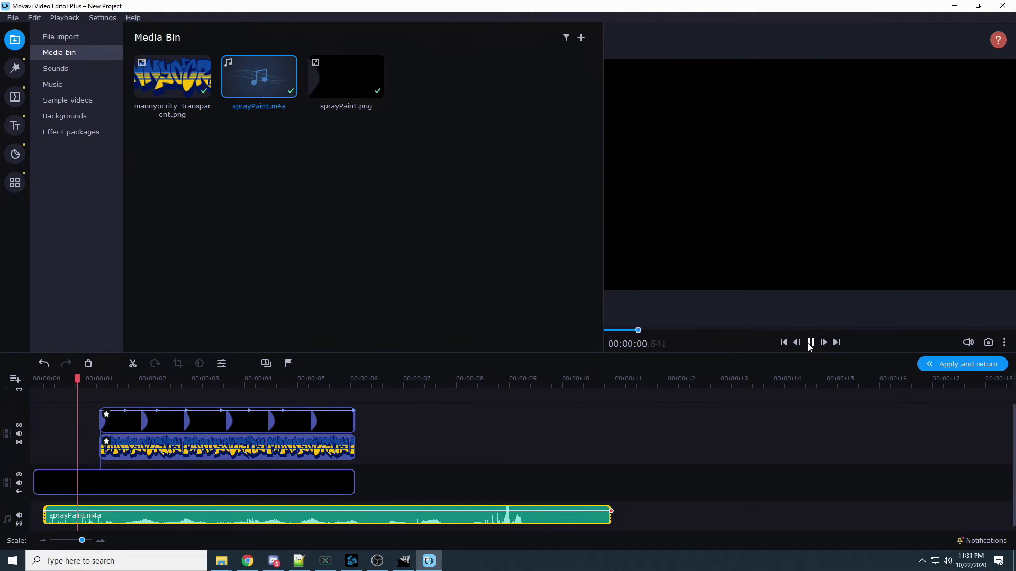
click(808, 342)
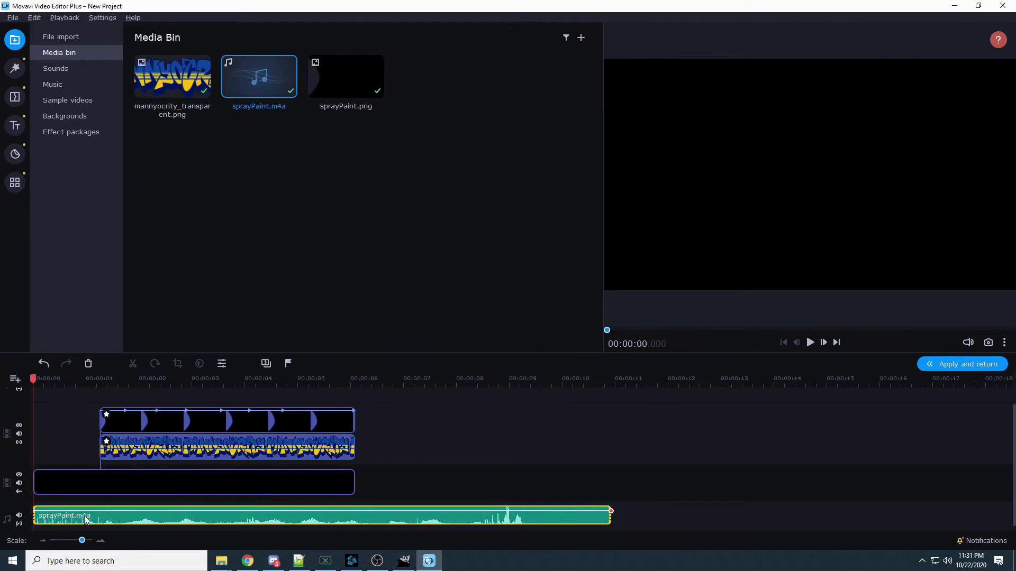
click(810, 343)
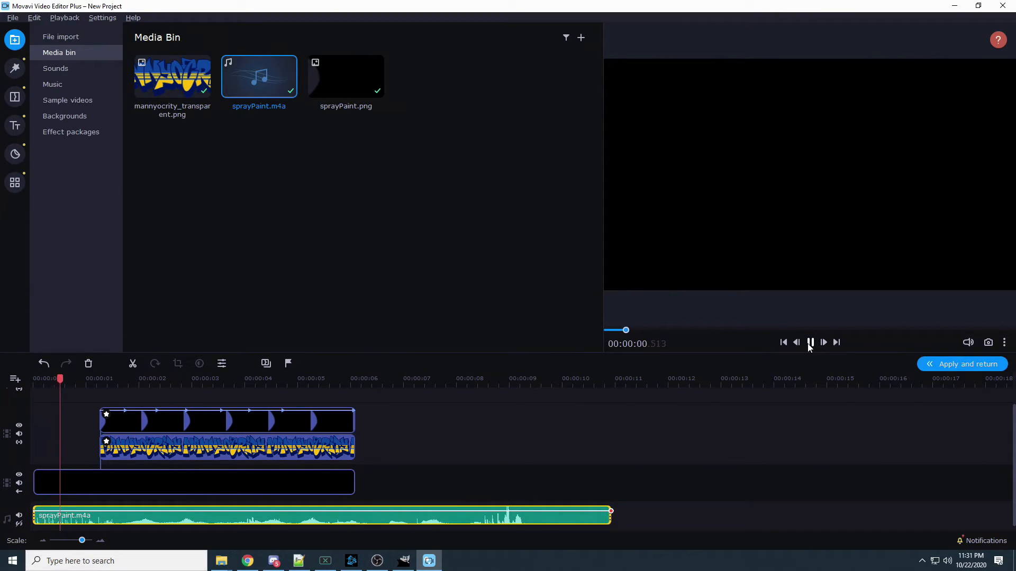
click(811, 342)
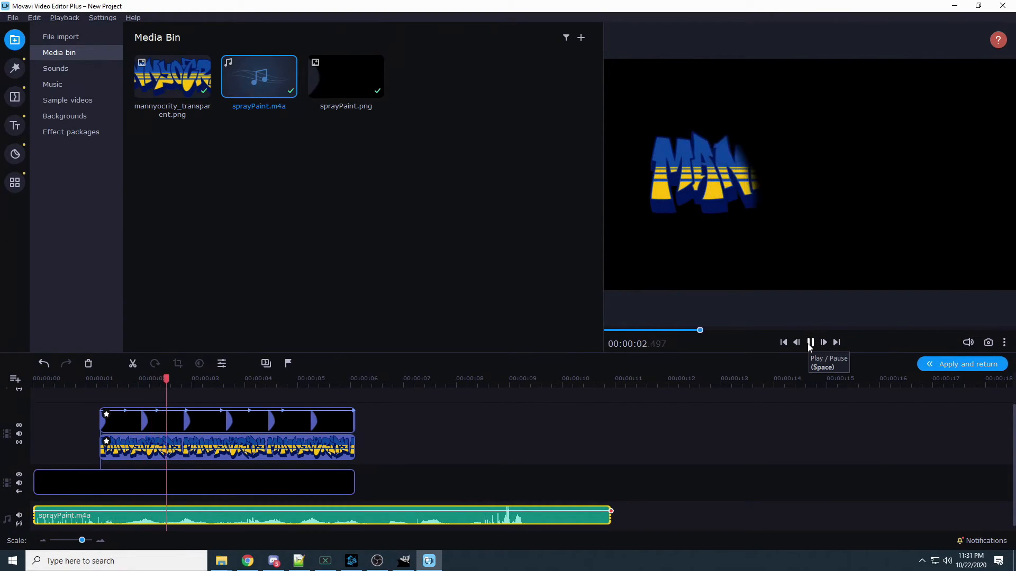
click(808, 342)
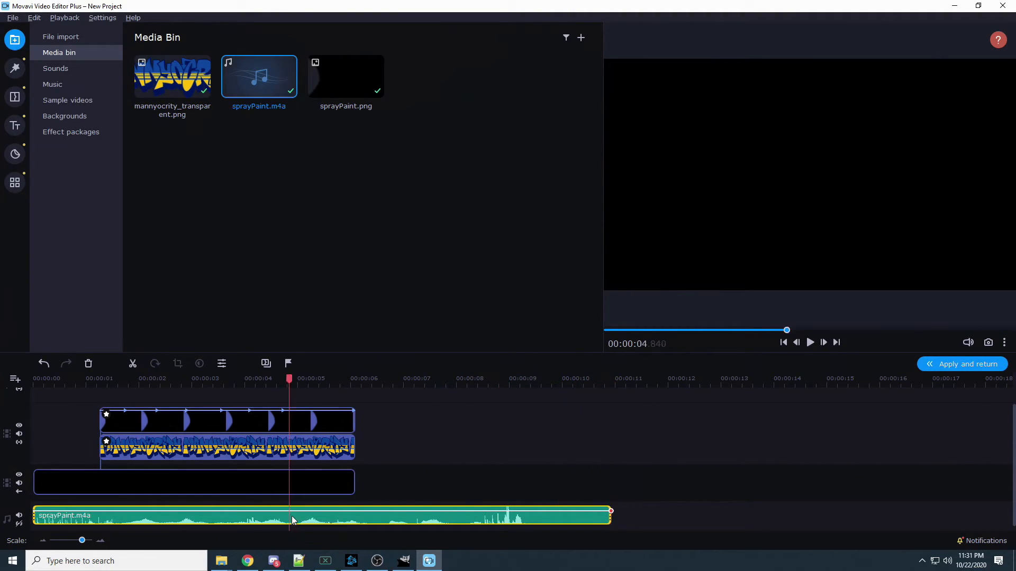
click(810, 342)
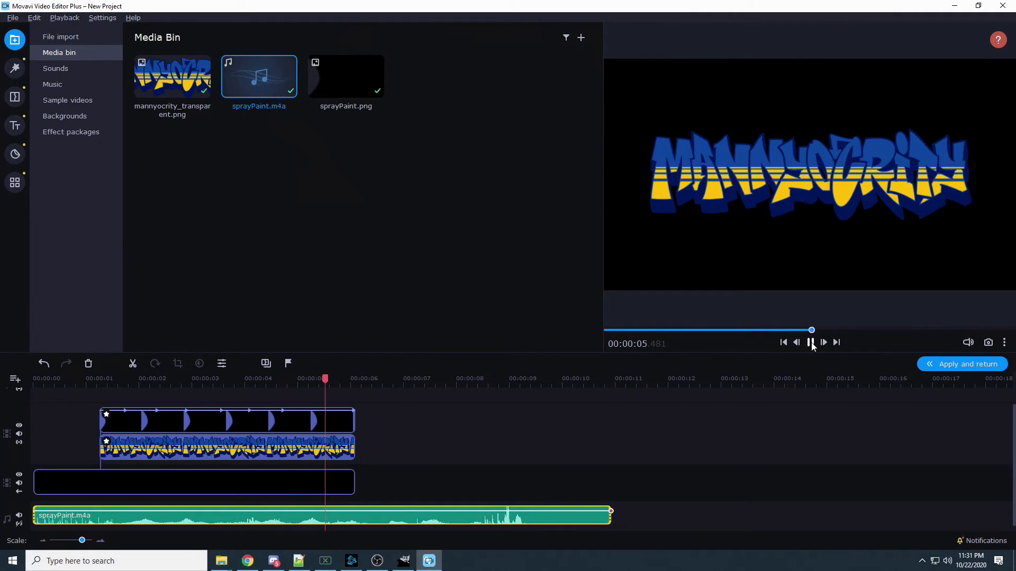
click(809, 342)
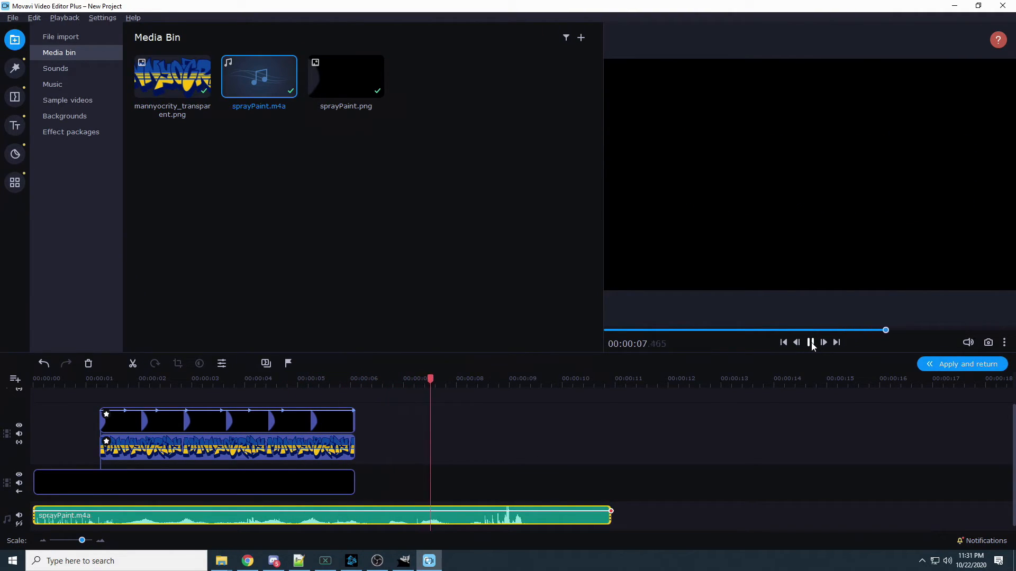
click(810, 342)
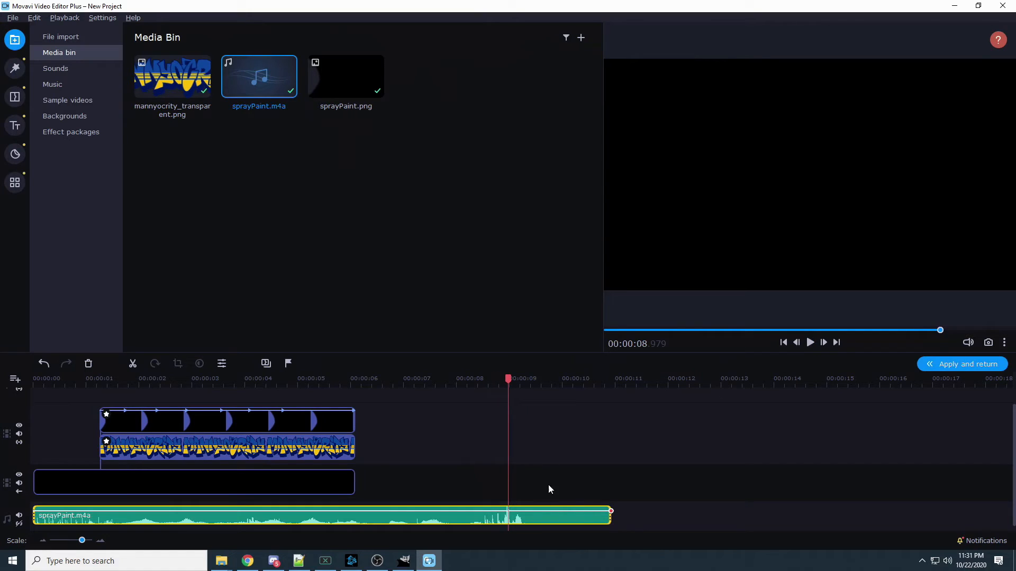
mouse_move(508, 378)
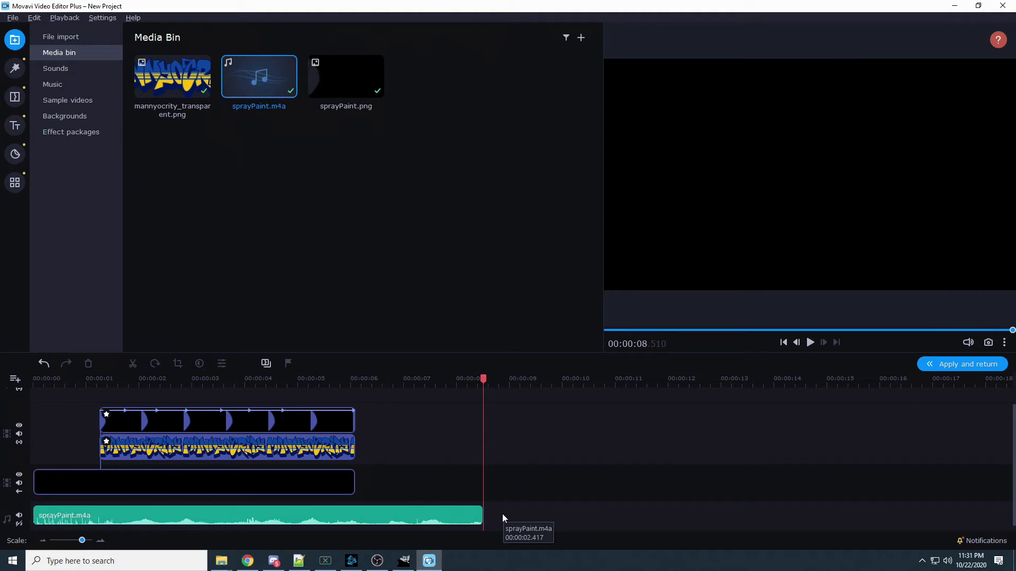
mouse_move(471, 519)
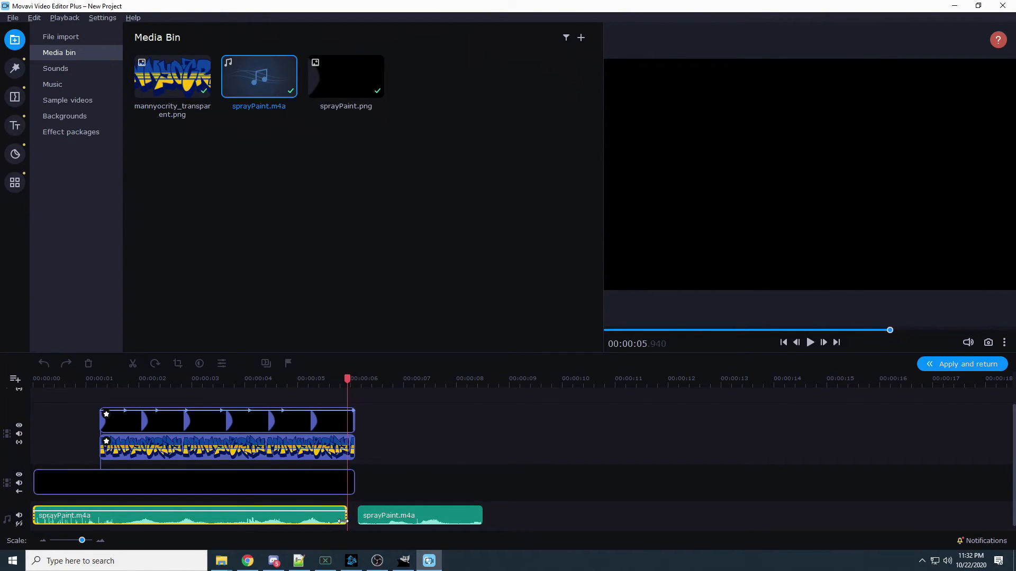
- Split the sprayPaint sound into two short pieces ending just before the logo clips finish
click(296, 378)
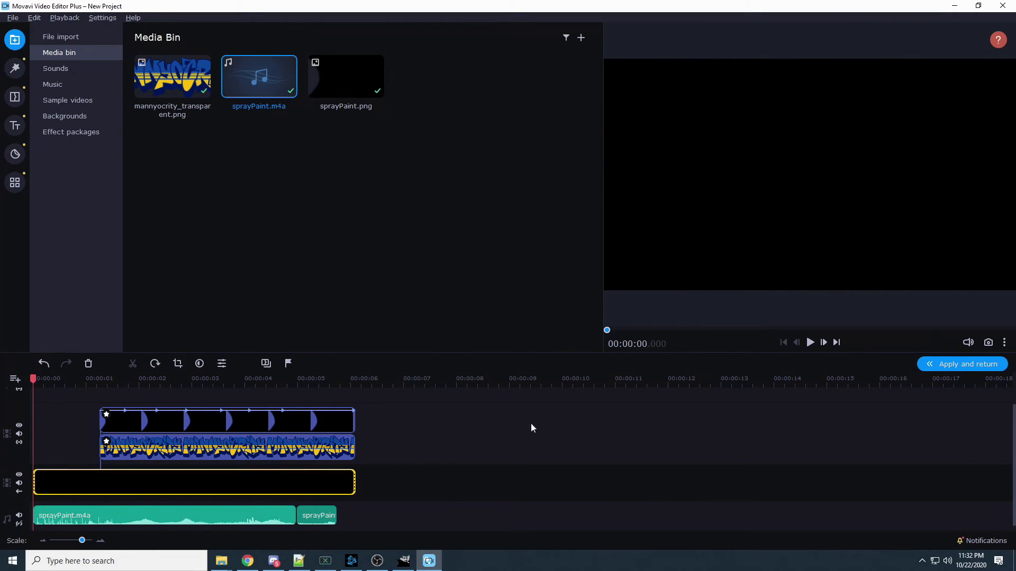
click(809, 342)
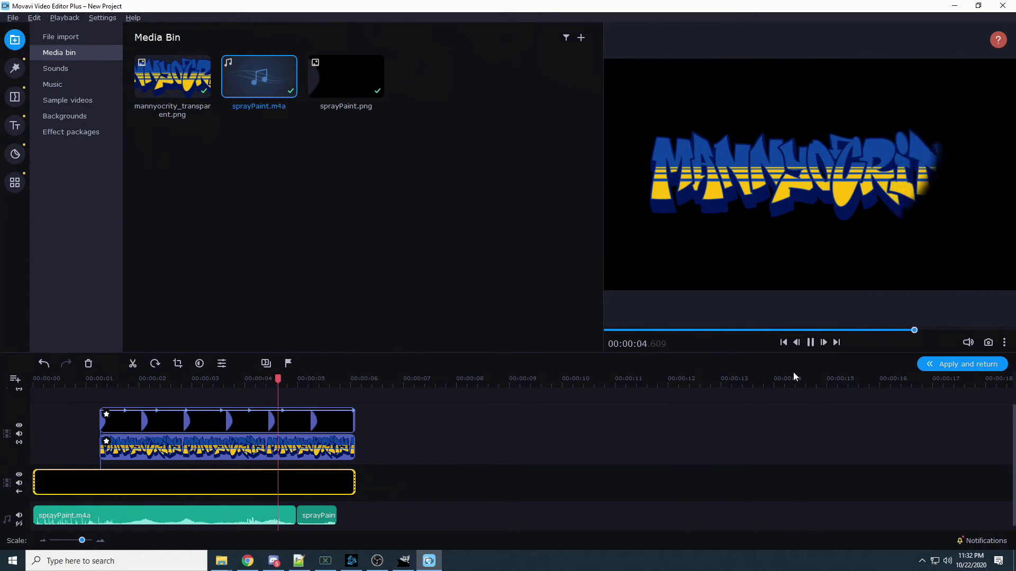
click(809, 342)
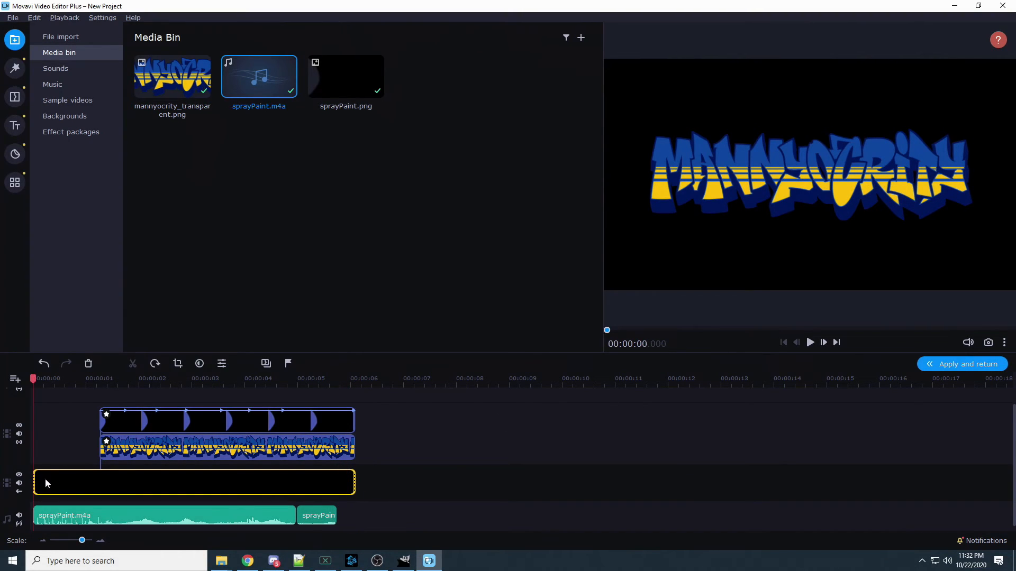
click(810, 342)
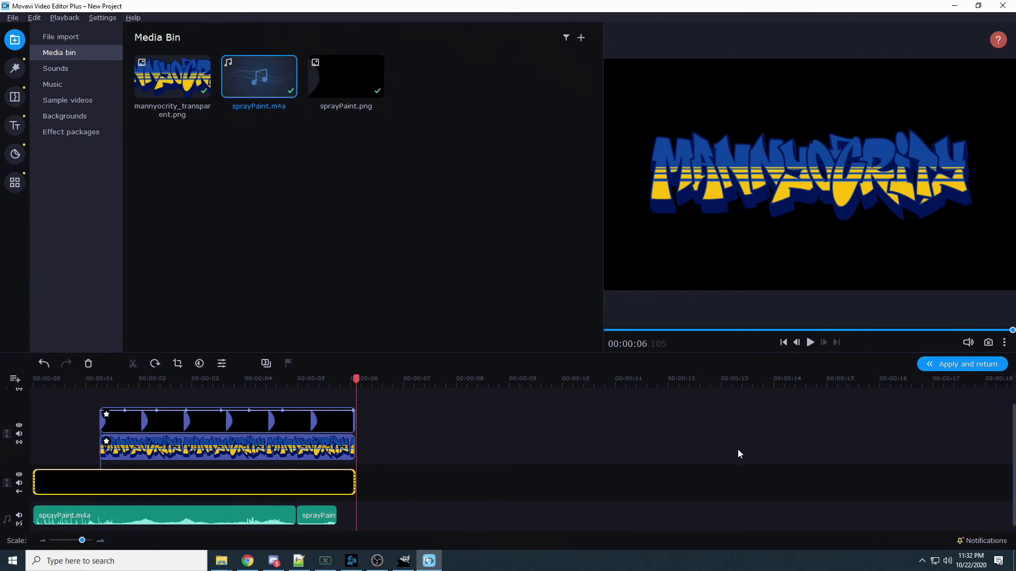
mouse_move(962, 363)
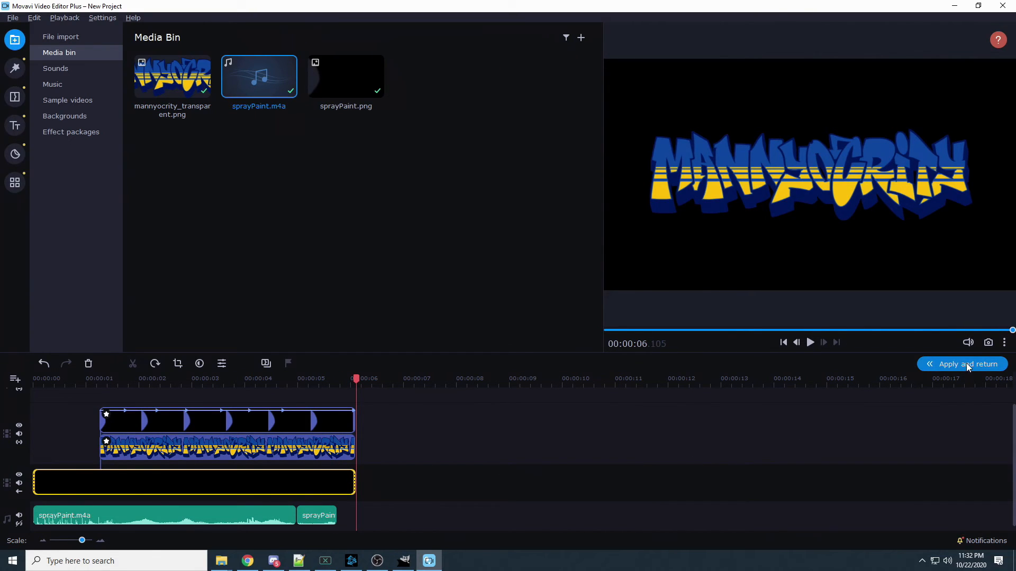
- Apply the intro as a 6-second clip in the main project, preview it and choose Save as intro
click(961, 364)
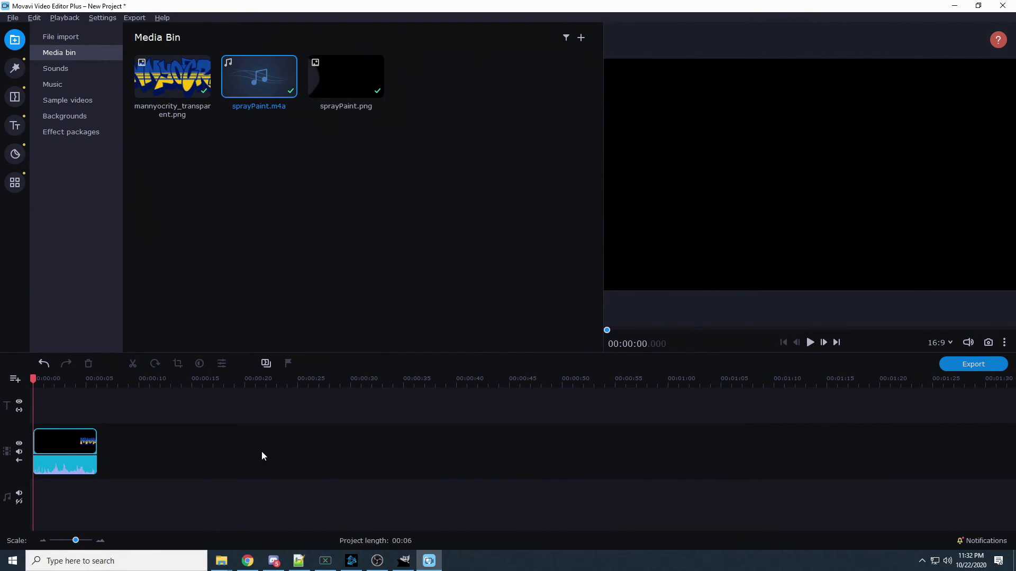
click(810, 343)
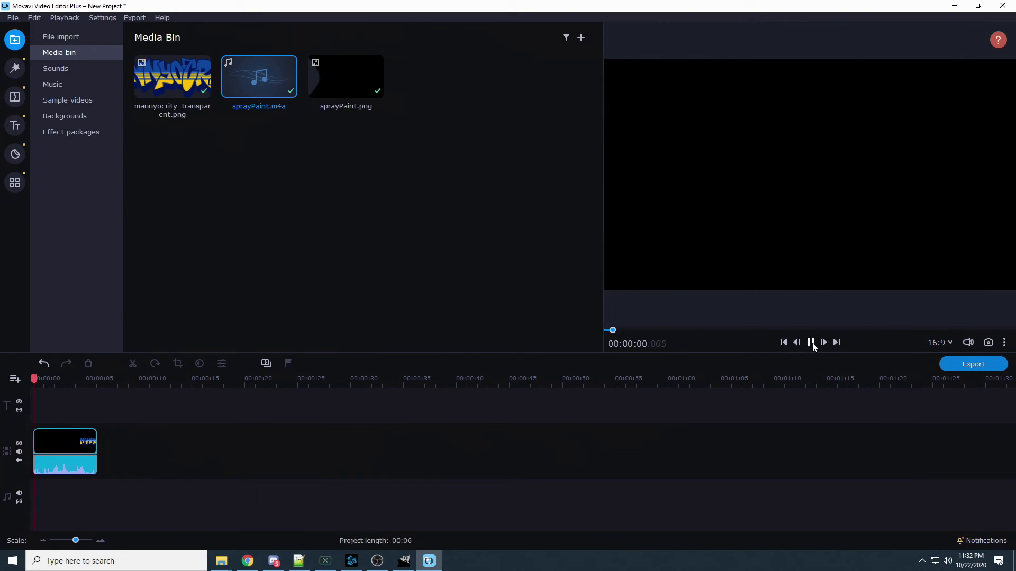
click(810, 342)
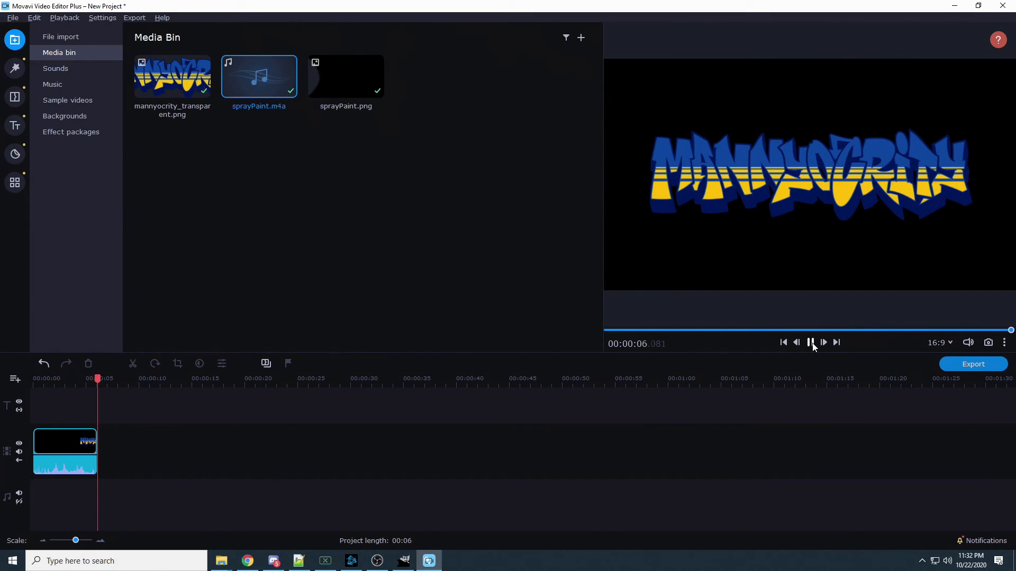
click(810, 342)
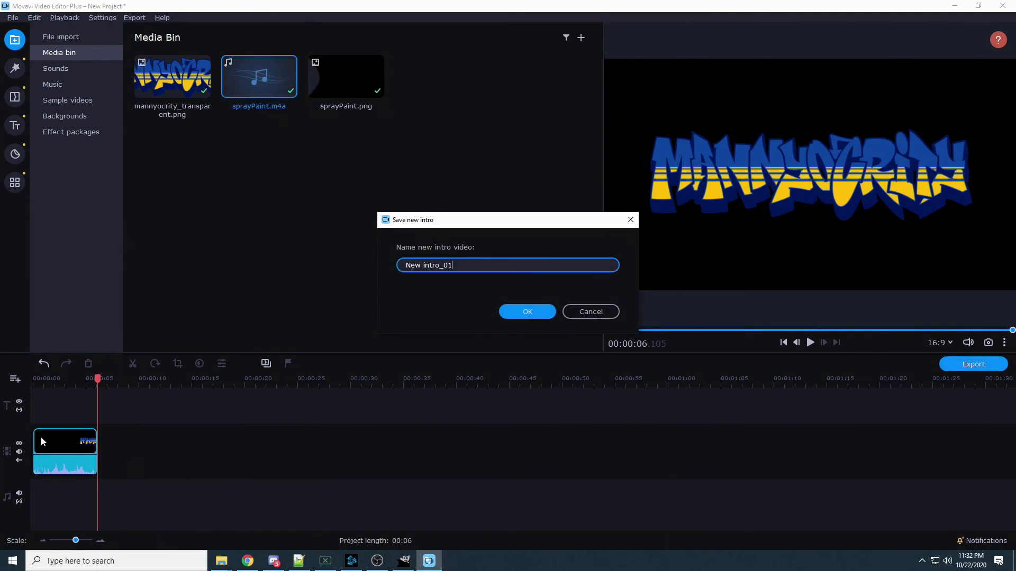
- Name the new intro 'youtube_intro' and confirm so it appears among the Titles intros
key(Backspace)
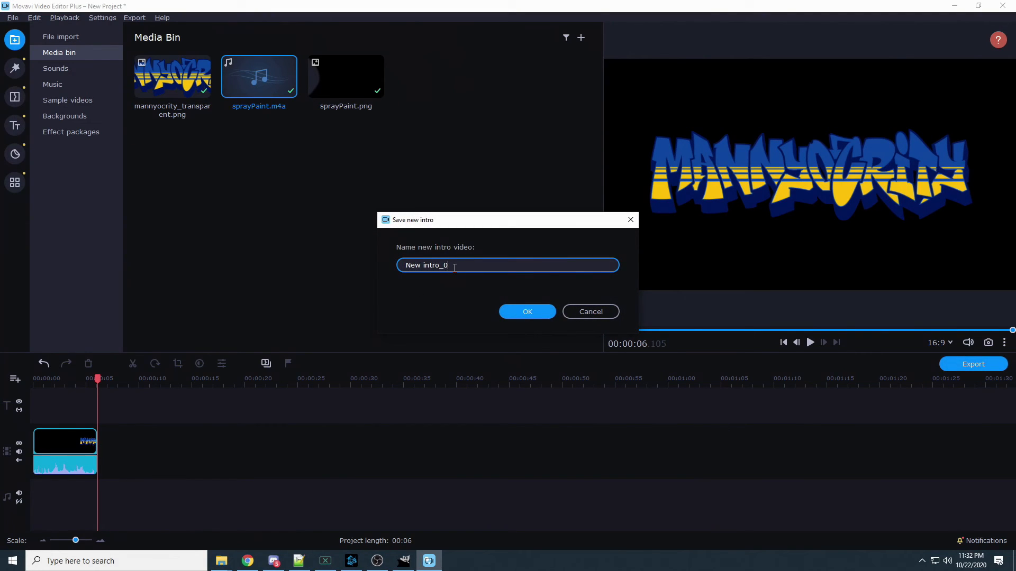
text(youtu)
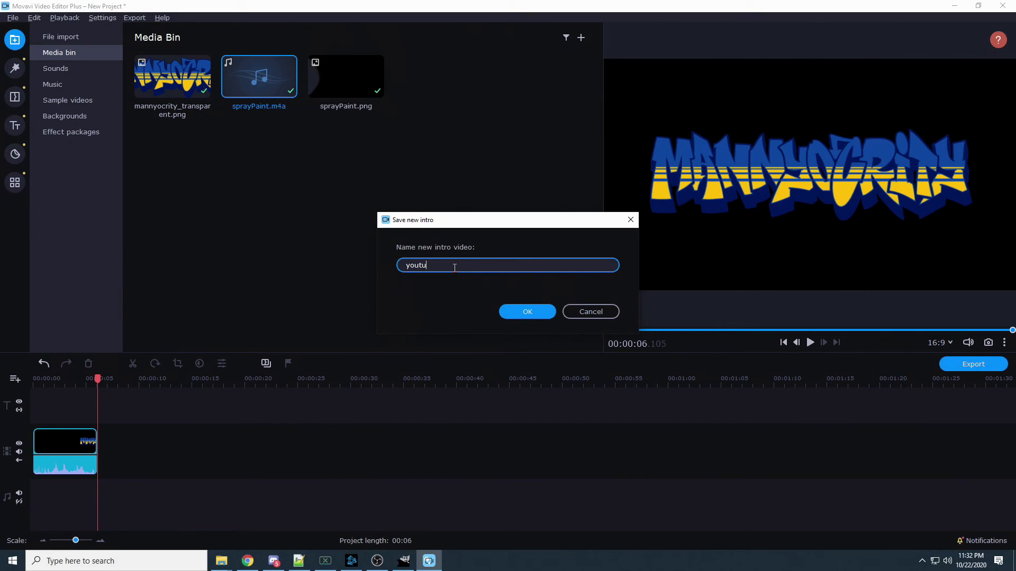
text(be_intro)
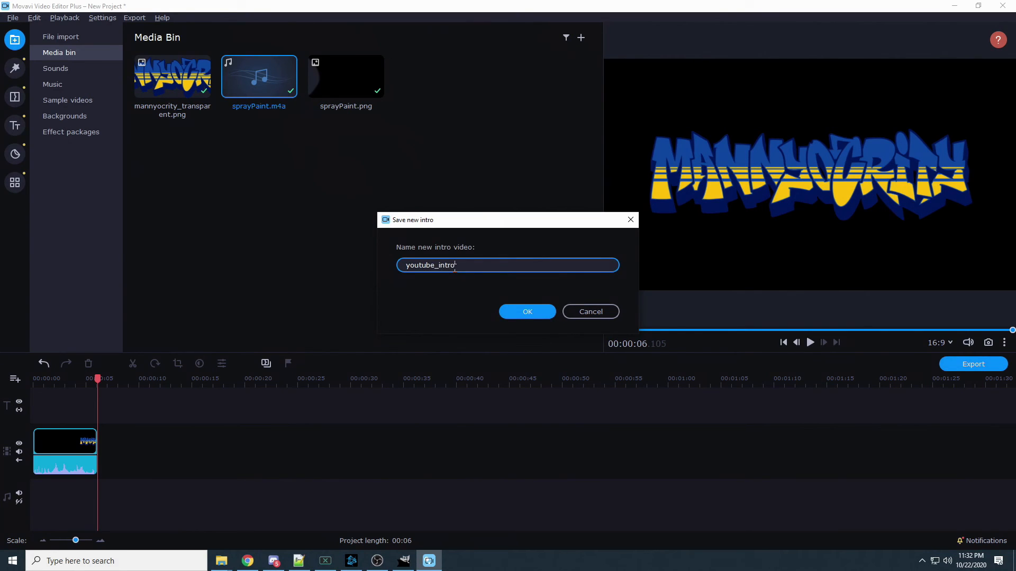
click(527, 312)
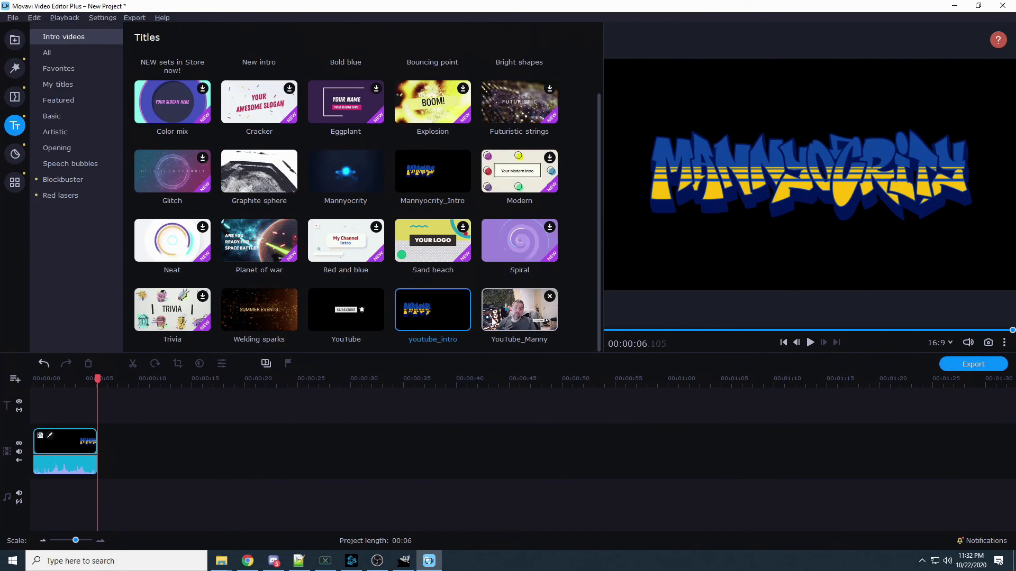